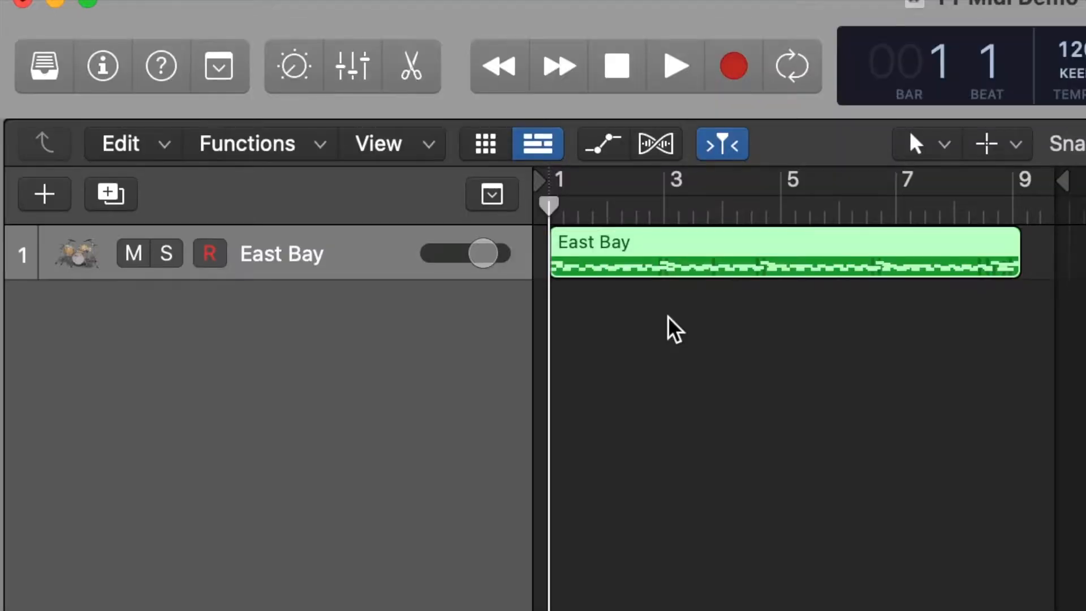
# Step: Separate the East Bay drum region by note pitch, then solo the new tracks to audition
pyautogui.click(673, 66)
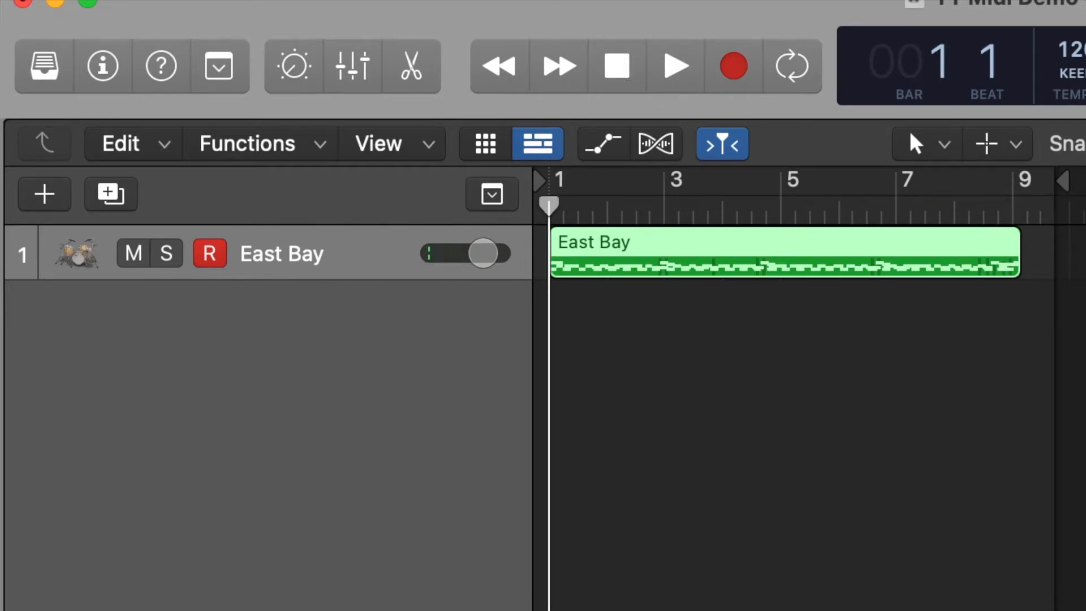
pyautogui.click(189, 11)
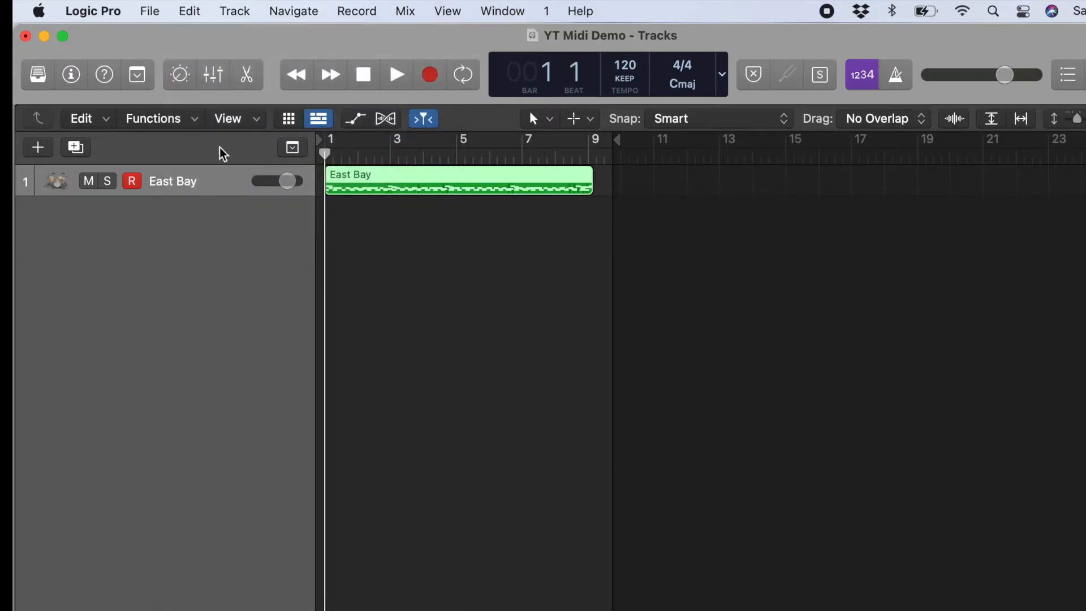
pyautogui.click(189, 12)
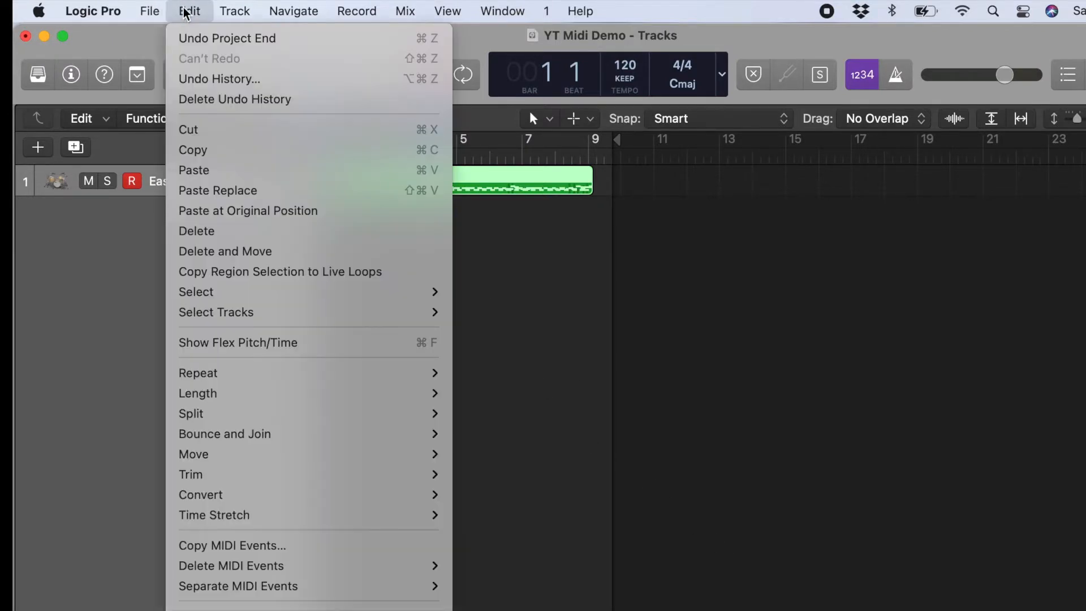
pyautogui.moveTo(238, 586)
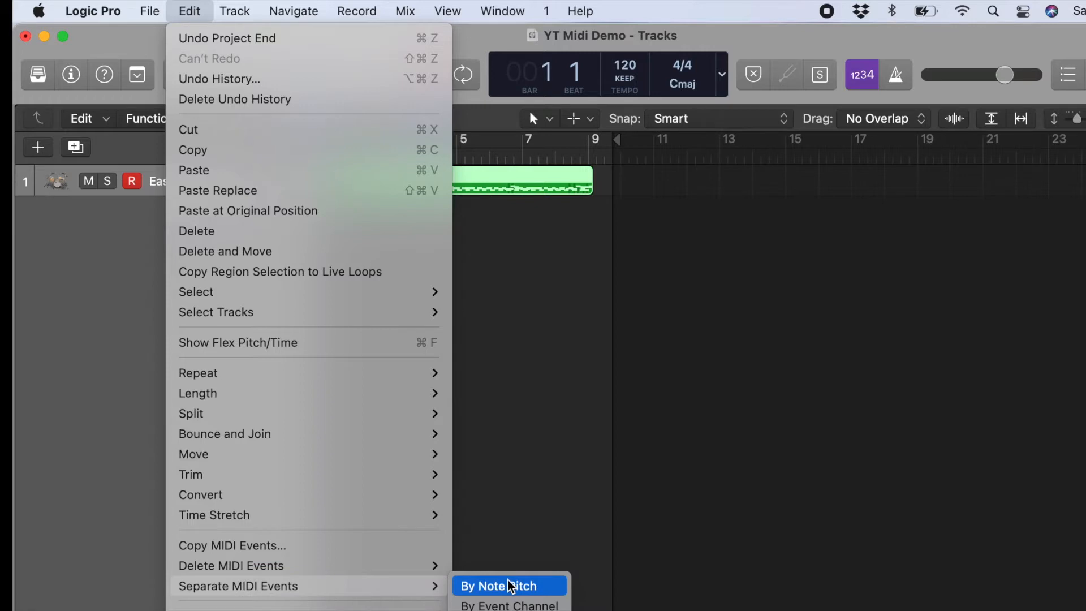
pyautogui.click(498, 586)
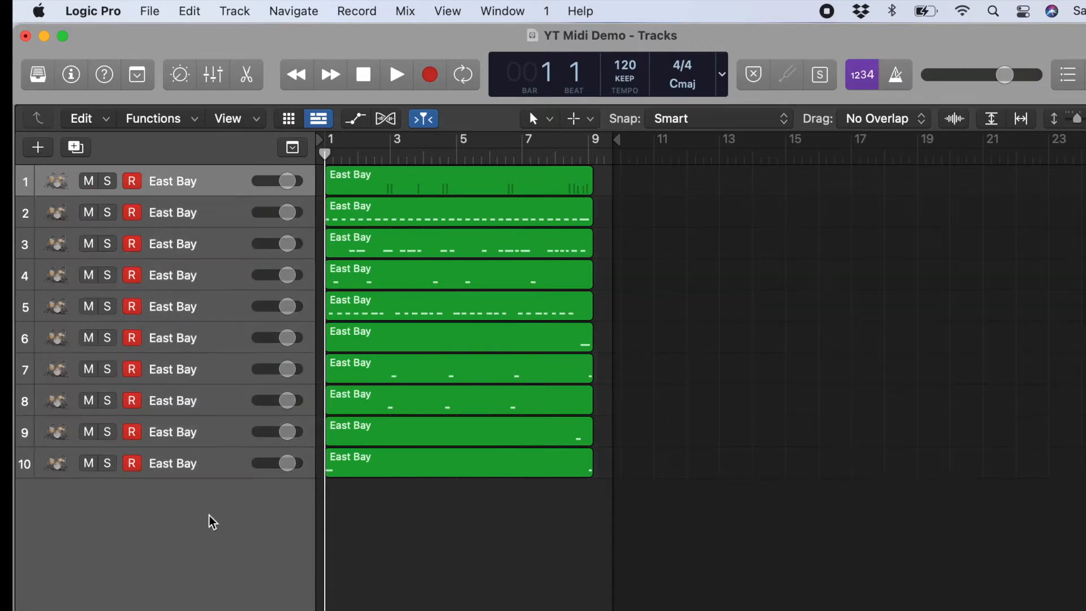
pyautogui.moveTo(106, 275)
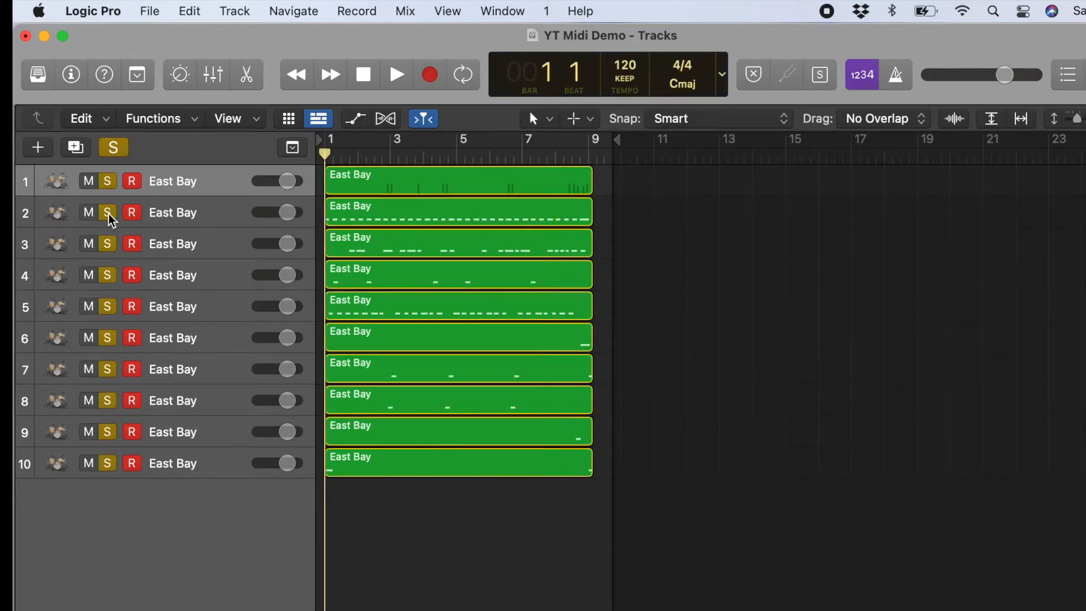
pyautogui.click(396, 74)
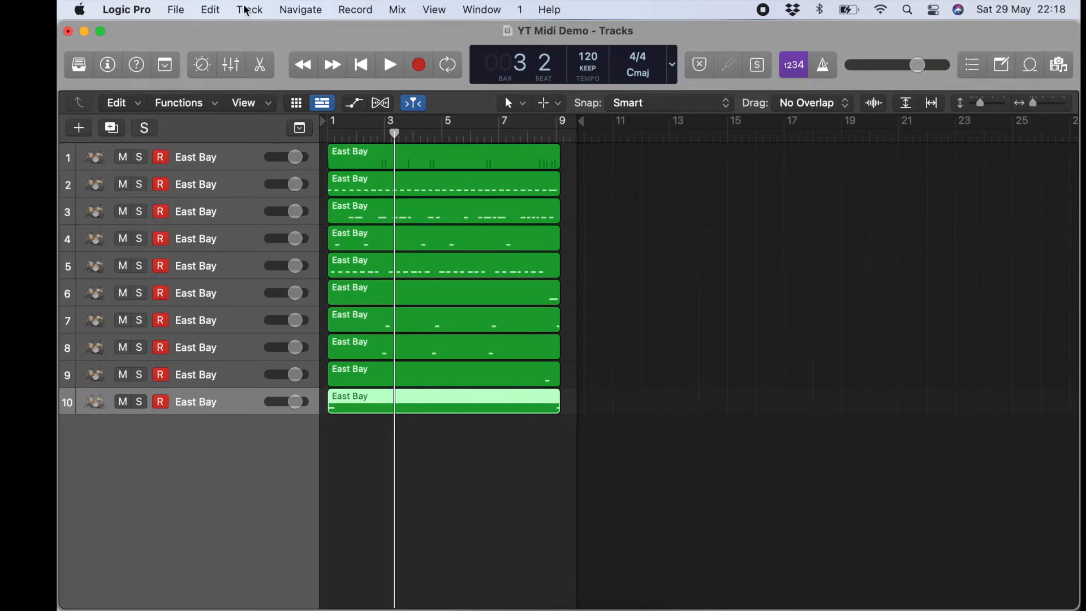
# Step: Create nine Drum Kit Designer software instrument tracks, Inst 2 onward
pyautogui.click(250, 9)
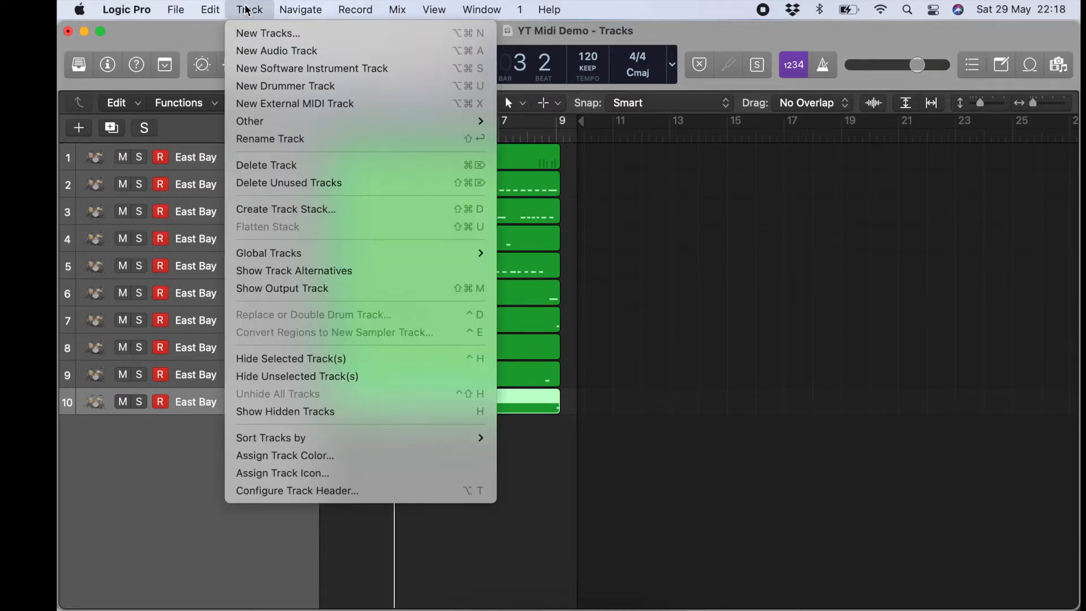
pyautogui.click(248, 9)
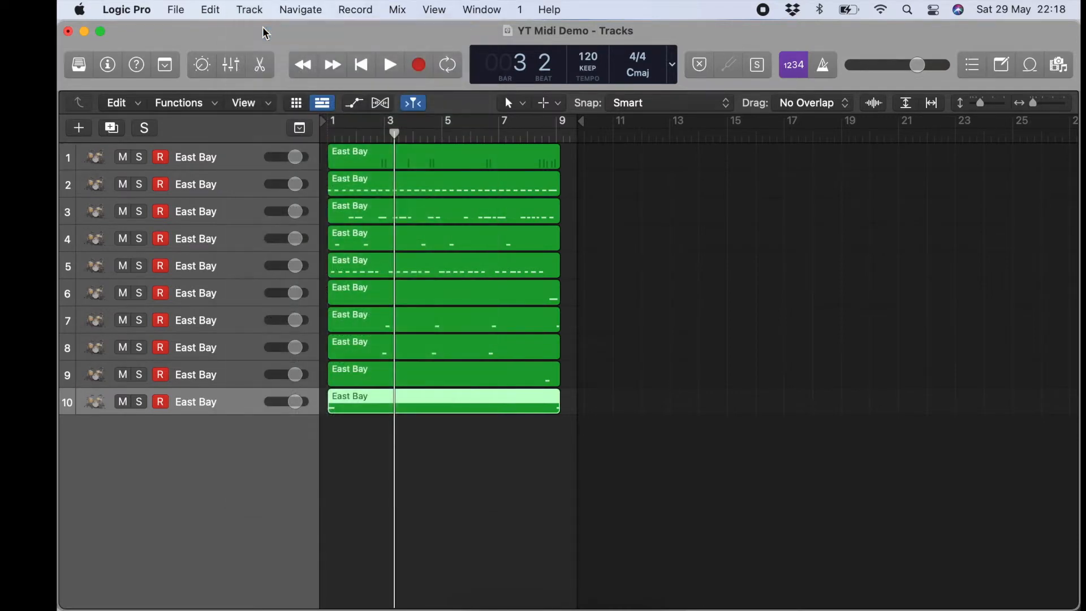
pyautogui.click(78, 127)
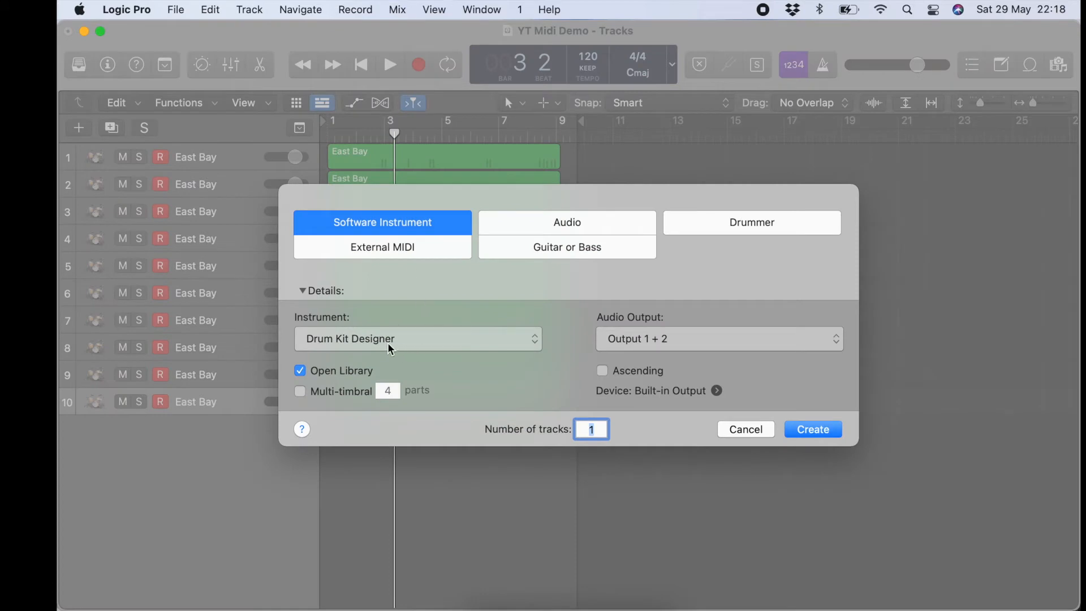
pyautogui.moveTo(423, 350)
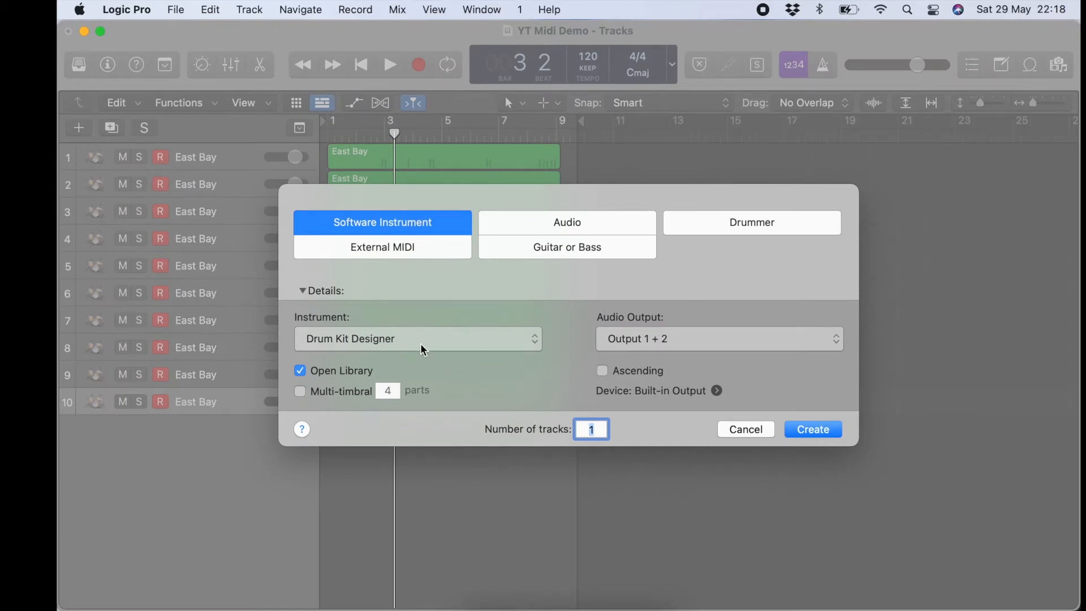
pyautogui.write('9')
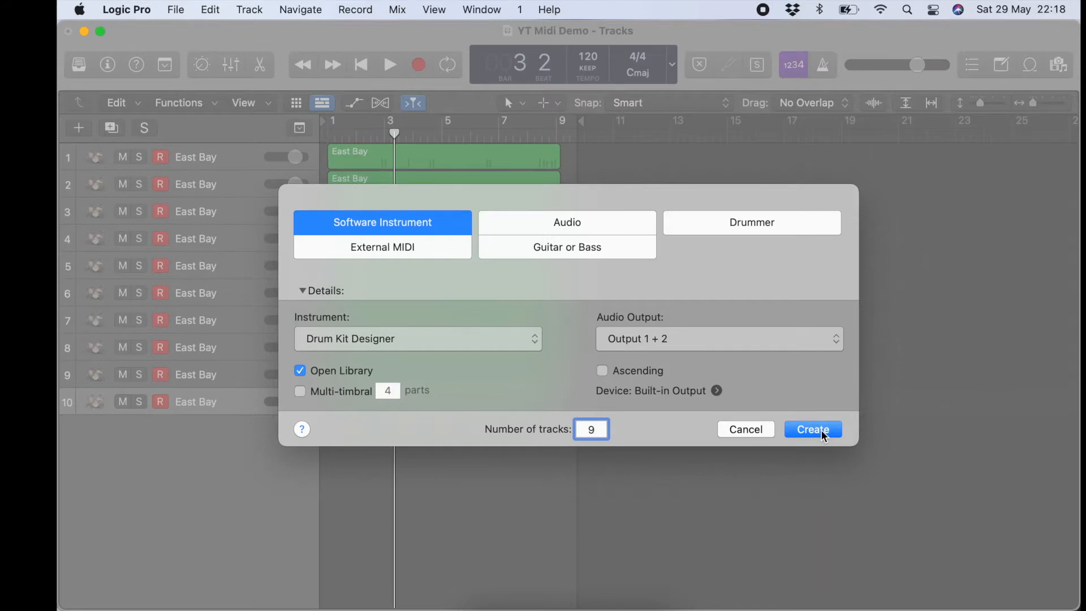
pyautogui.click(812, 428)
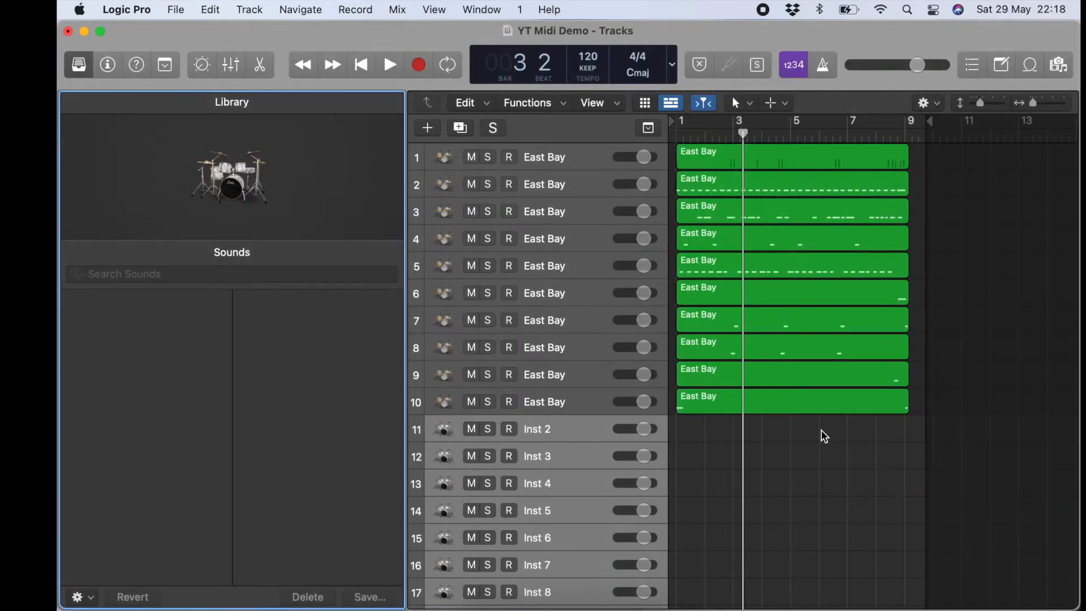
# Step: Move the drum regions from East Bay tracks 2–10 onto Inst 2 onward, auditioning Inst 2 solo
pyautogui.scroll(-3)
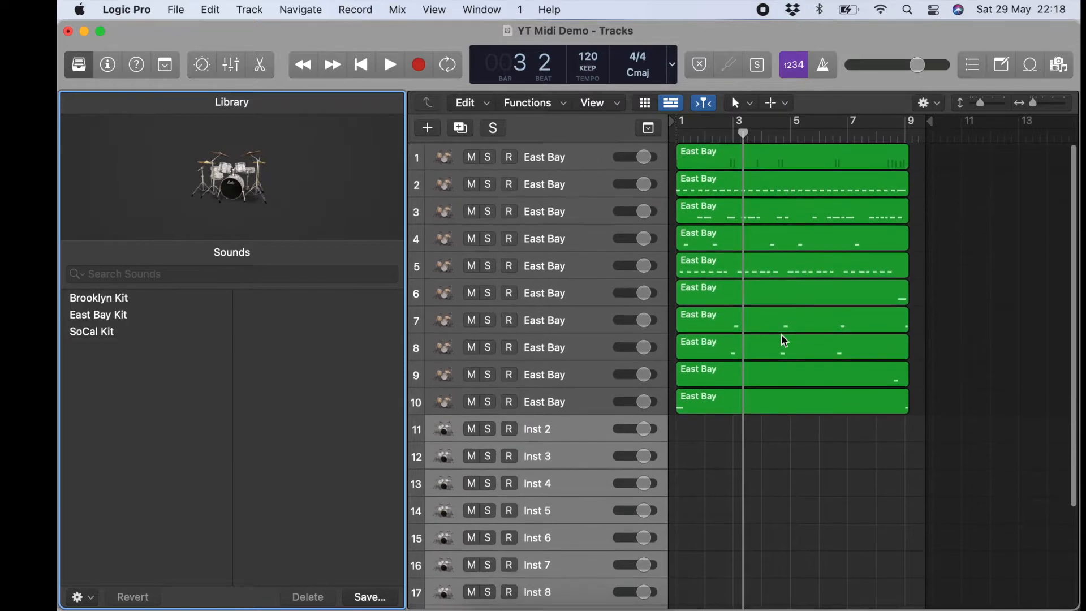
pyautogui.click(790, 184)
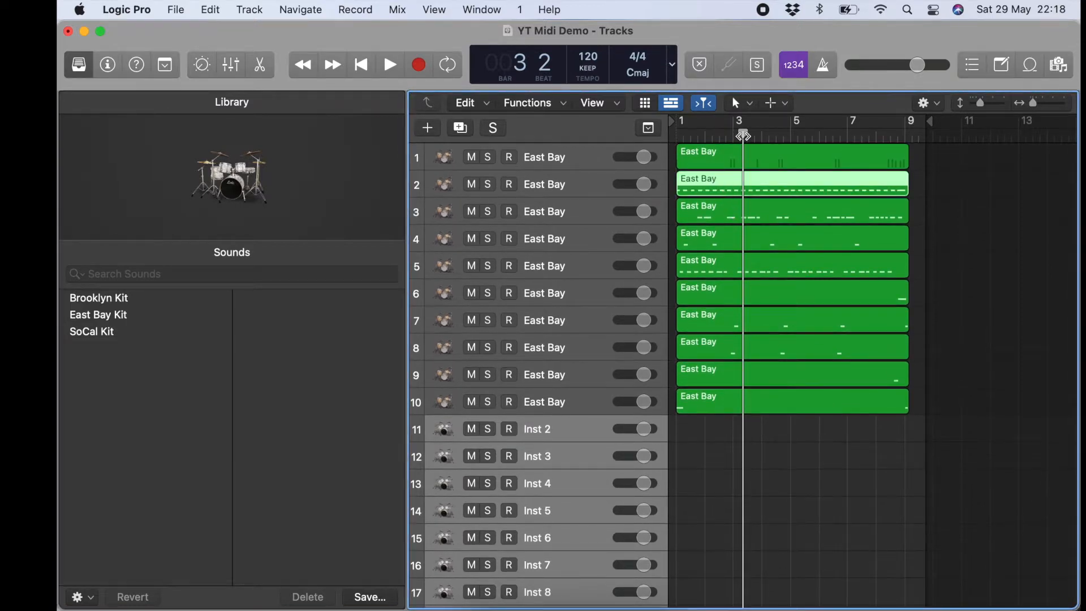
pyautogui.click(390, 65)
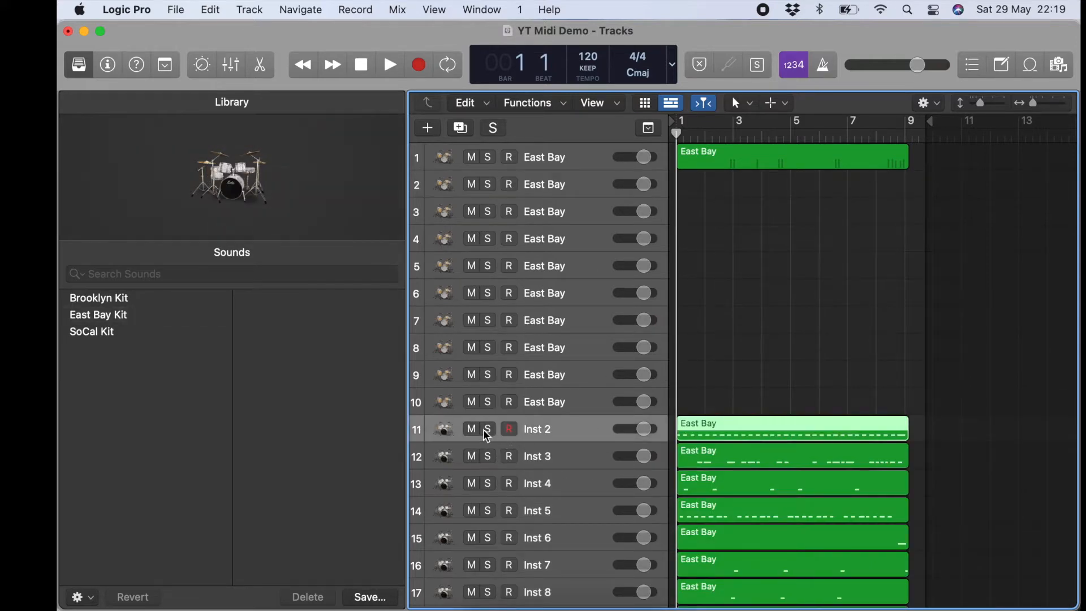
pyautogui.click(488, 429)
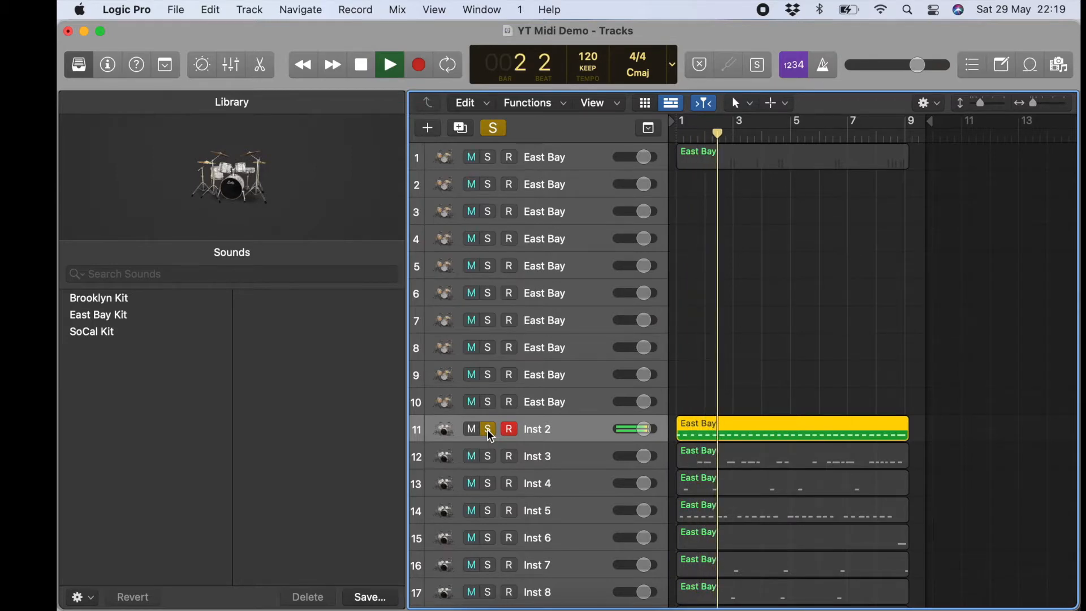
pyautogui.click(389, 65)
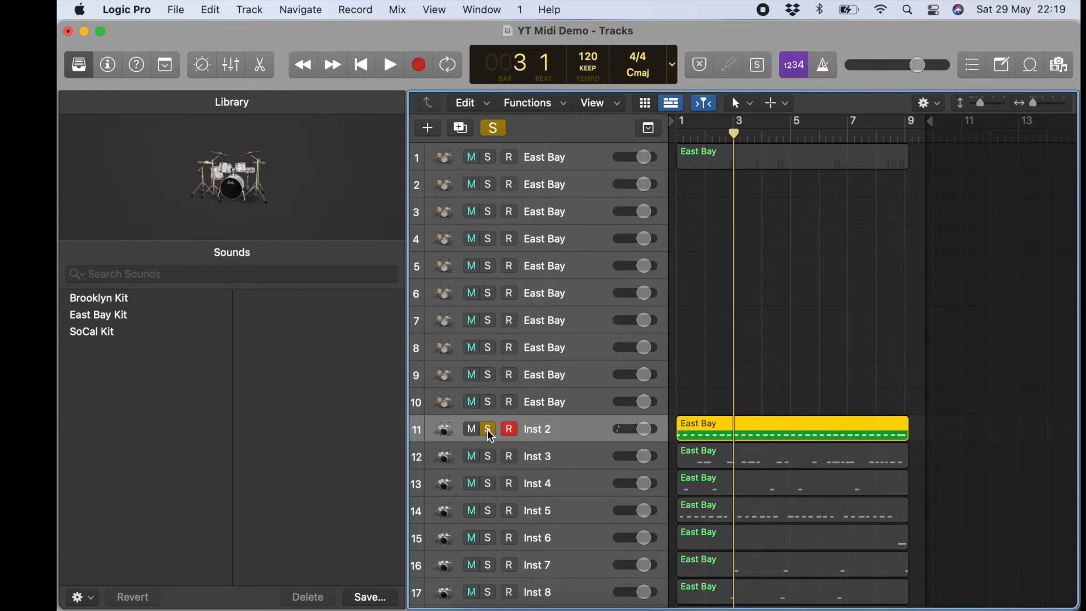
pyautogui.click(488, 429)
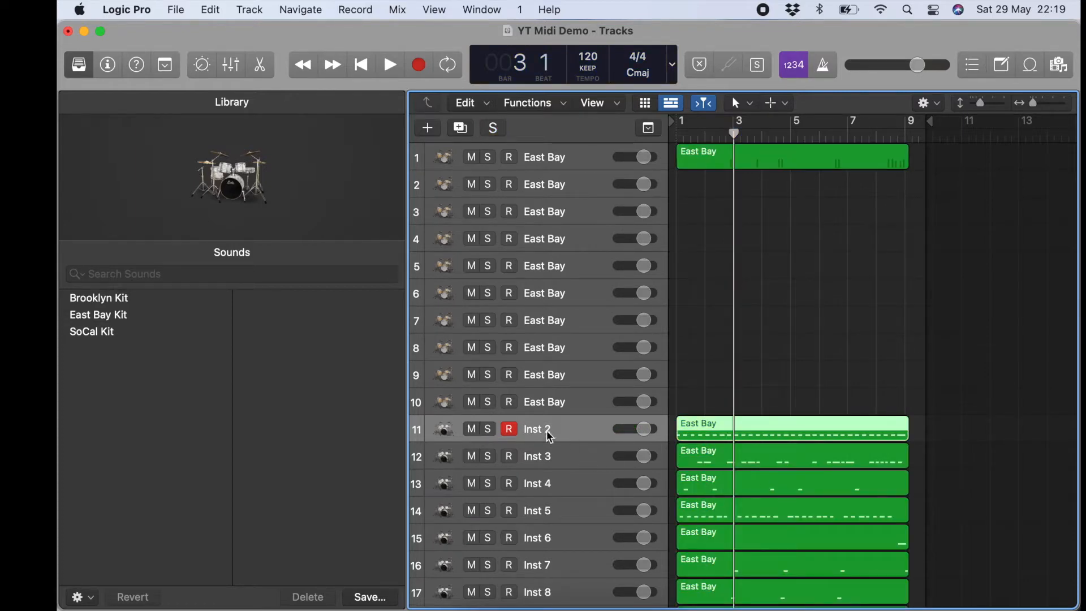
pyautogui.moveTo(592, 408)
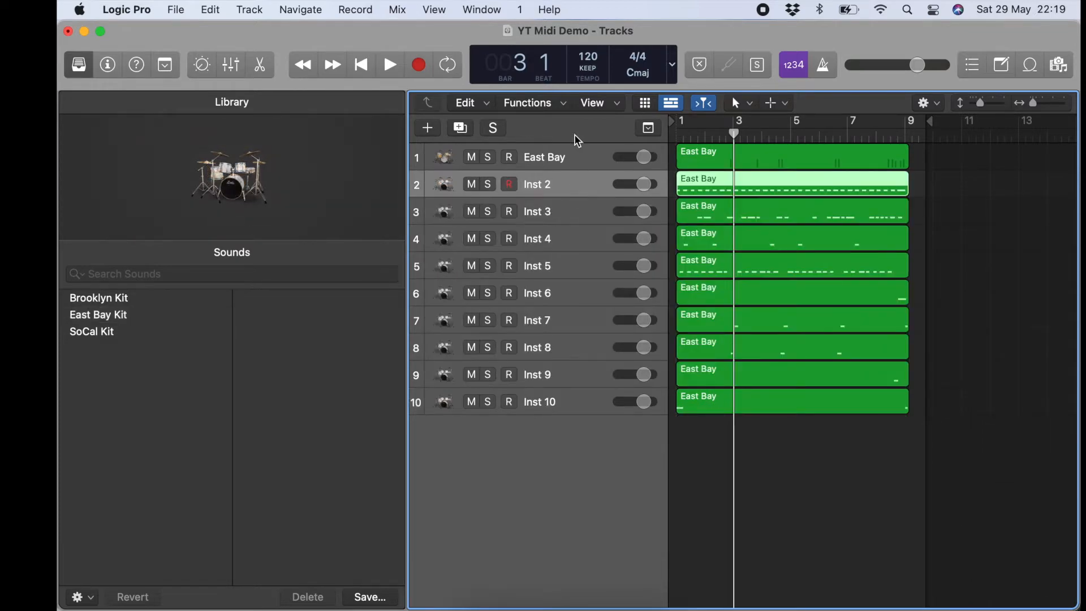
# Step: Delete the leftover East Bay tracks and play back the nine Inst tracks to check
pyautogui.click(545, 157)
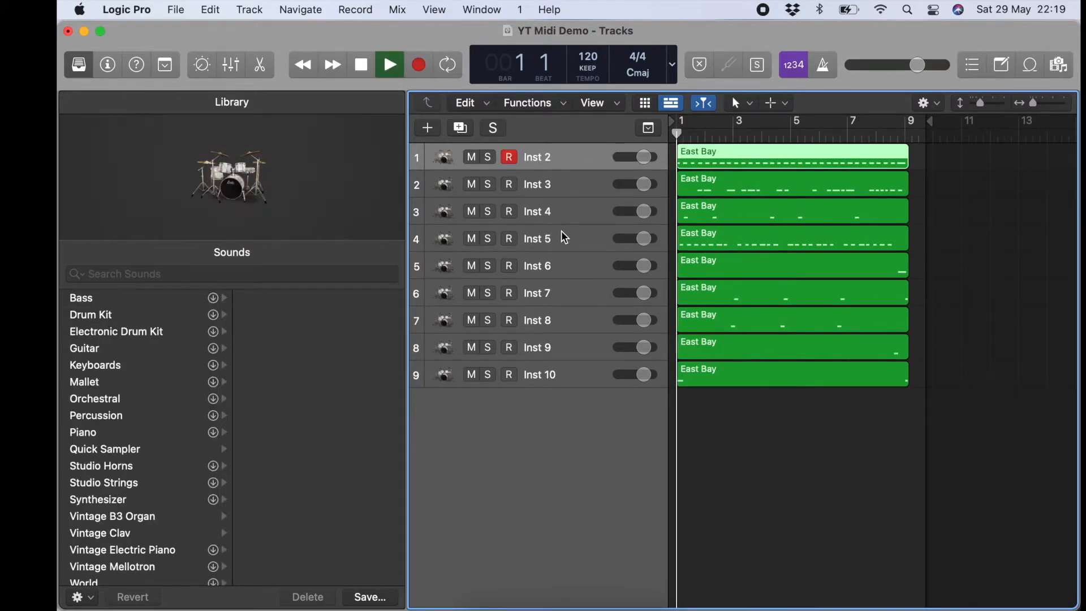
pyautogui.click(389, 64)
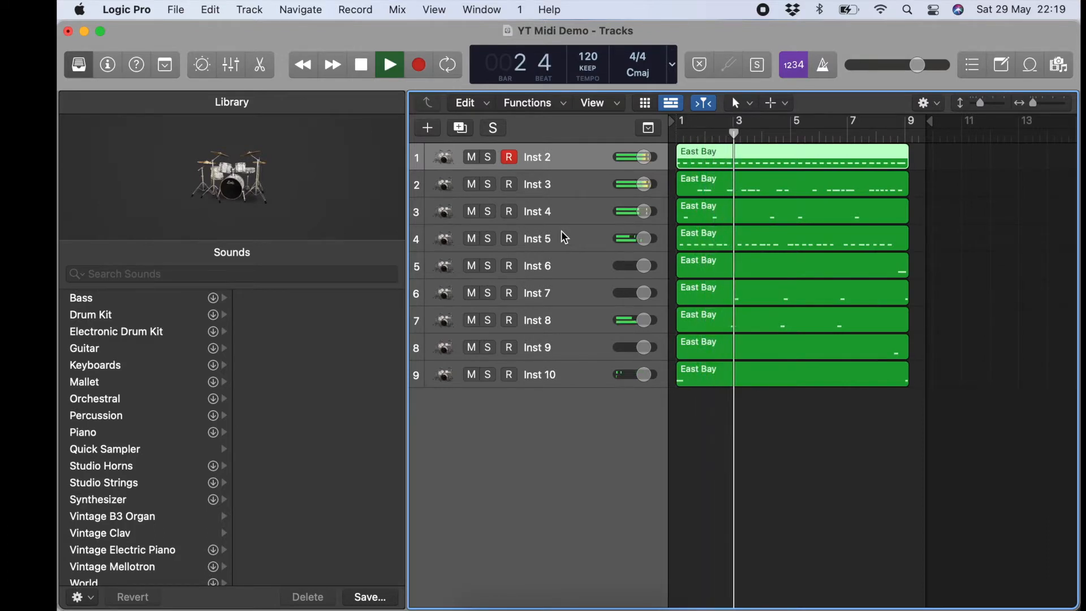
pyautogui.click(361, 64)
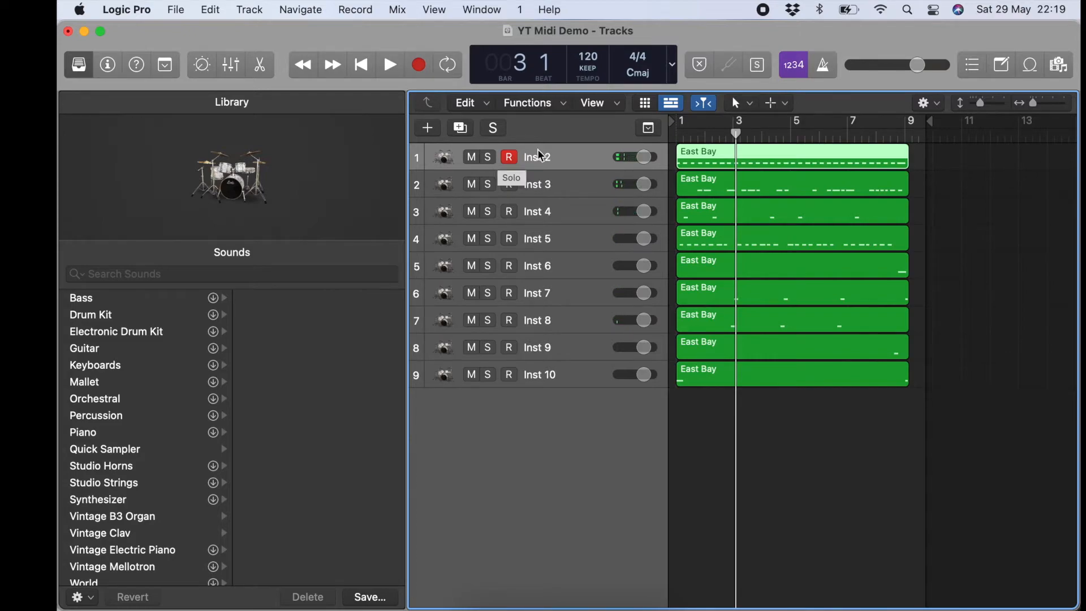
# Step: Name the first drum tracks Kick and Snare after auditioning Inst 3
pyautogui.write('Kick Drum')
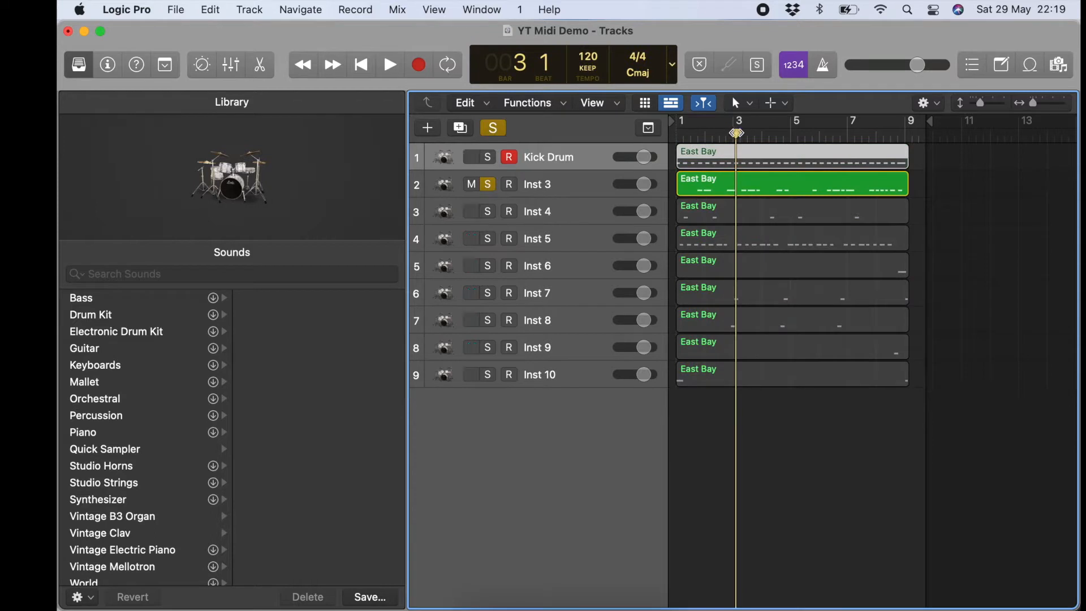
pyautogui.click(389, 64)
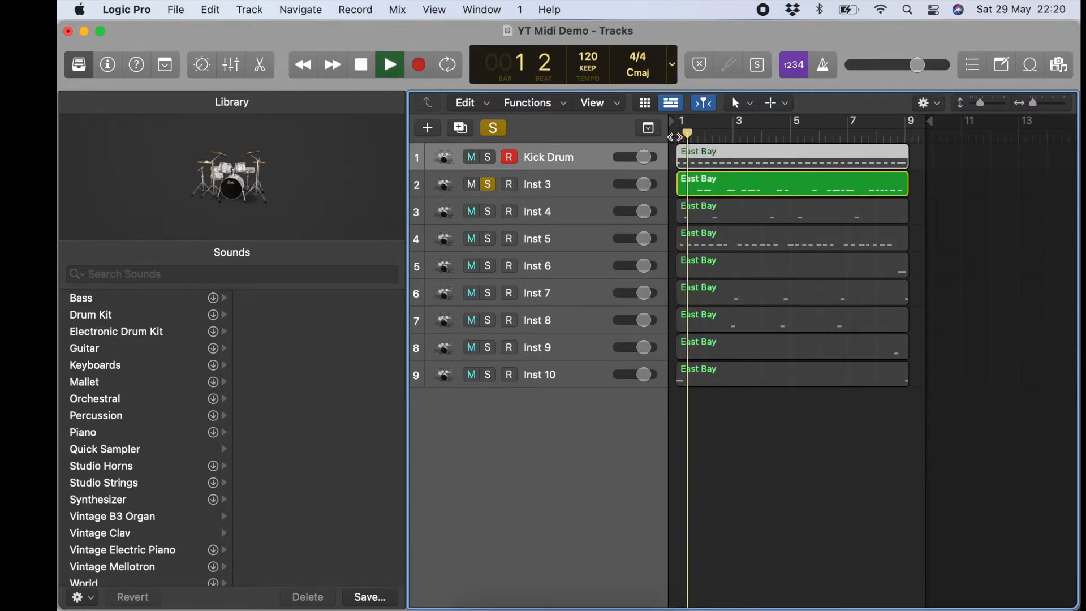
pyautogui.click(360, 64)
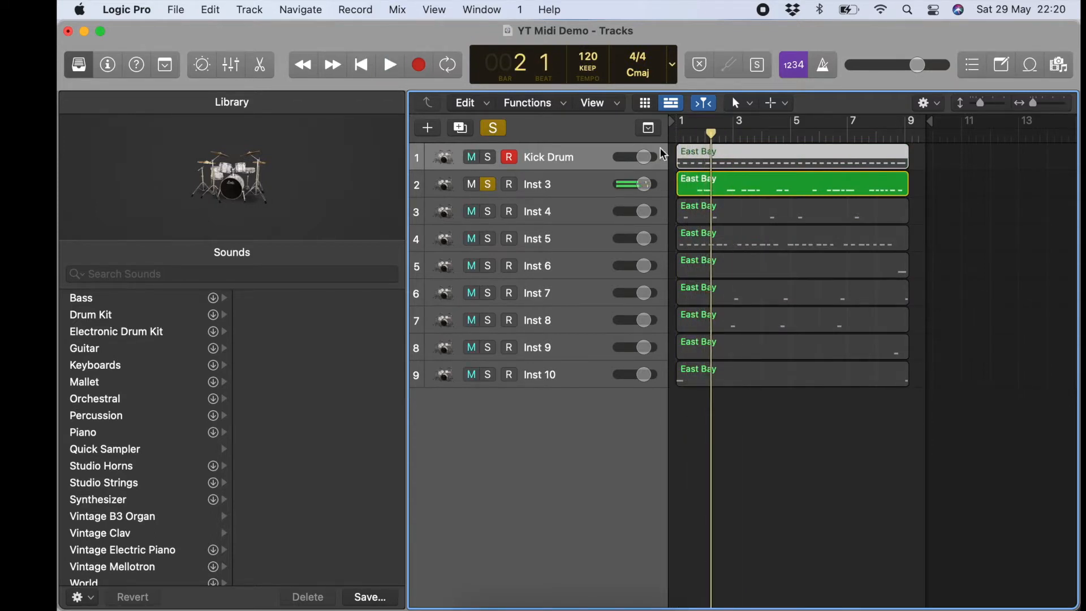
pyautogui.rightClick(536, 185)
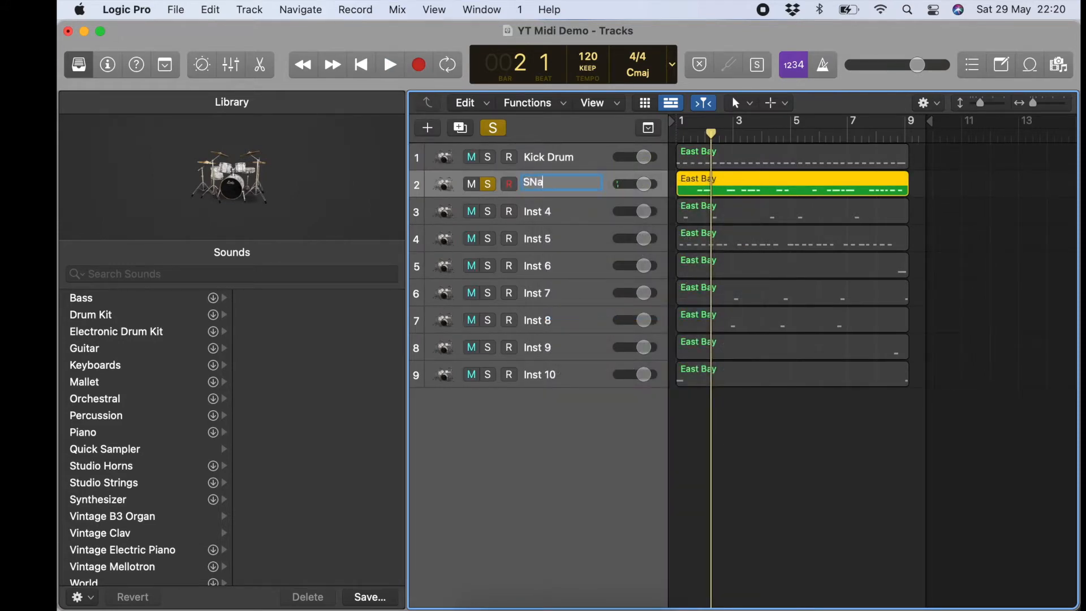
pyautogui.write('Snare')
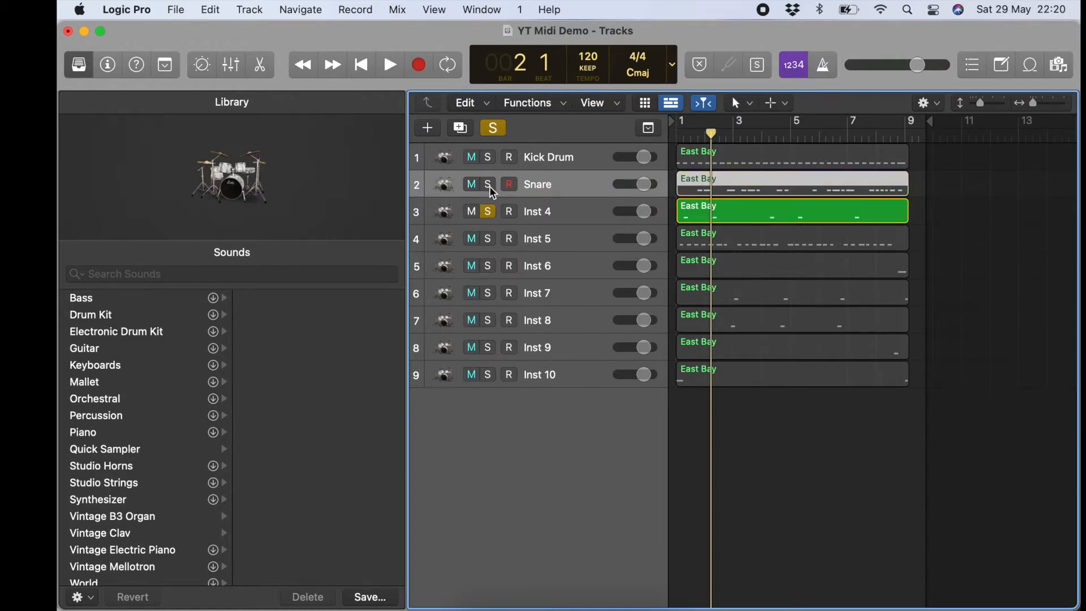
# Step: Rename Inst 4 and Inst 5 to Snare 2 and Hi Hats
pyautogui.click(389, 64)
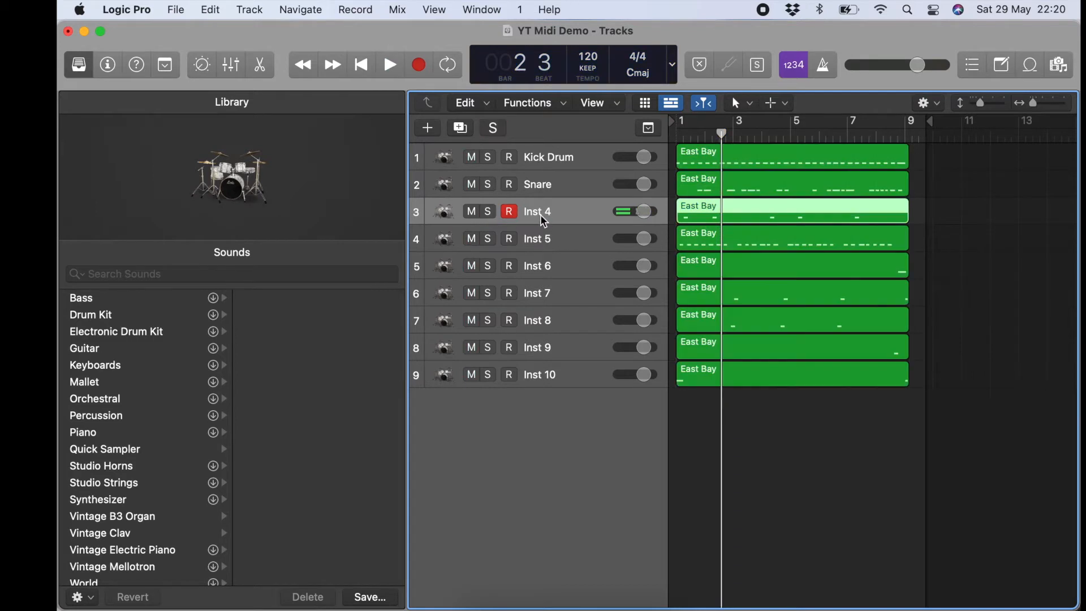
pyautogui.rightClick(537, 211)
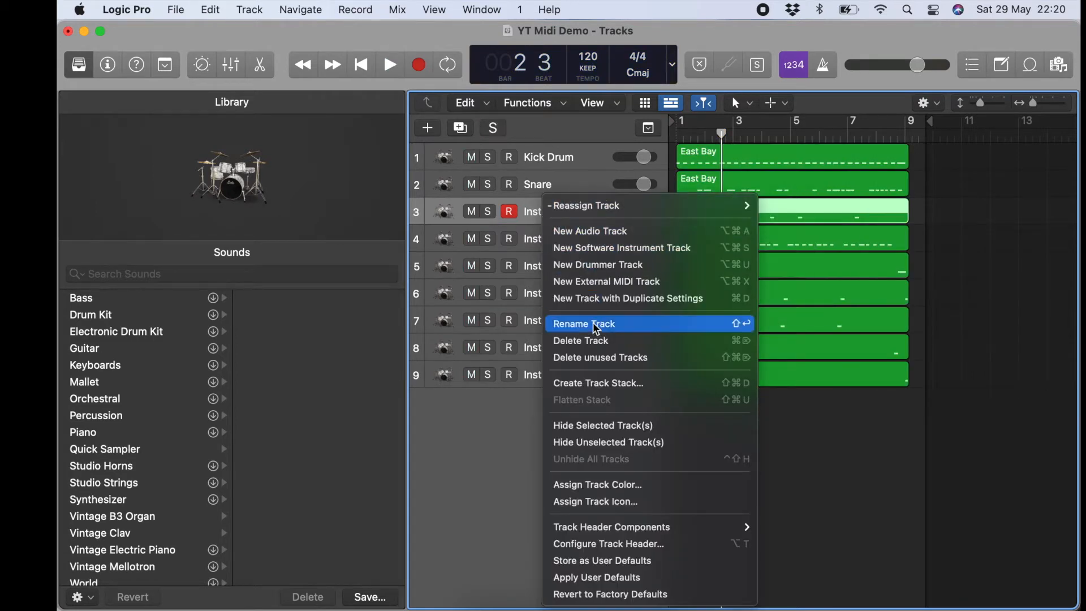
pyautogui.click(584, 324)
pyautogui.write('Snare 2')
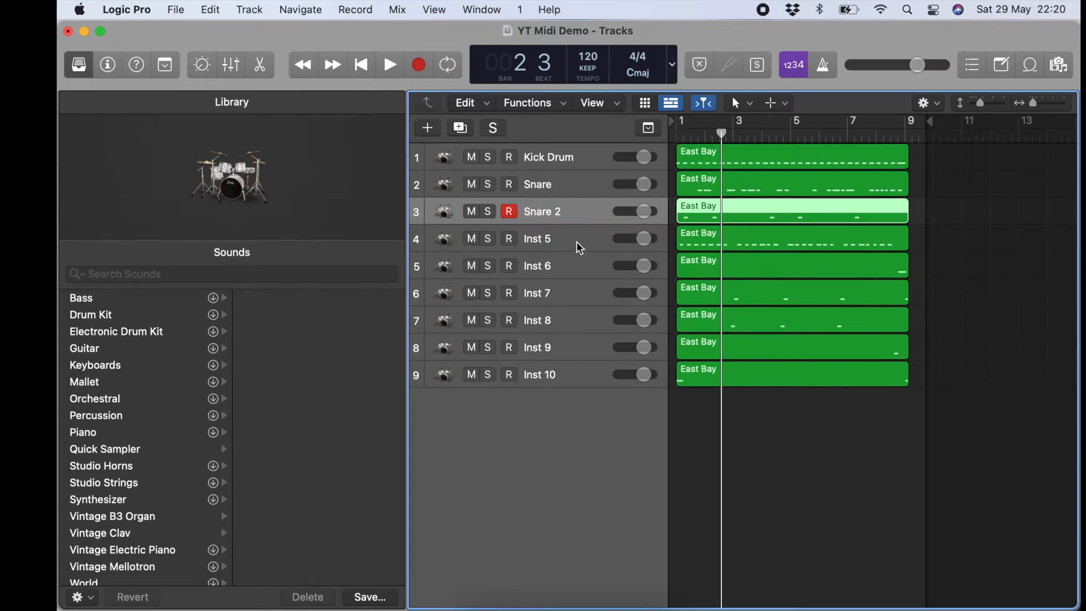
pyautogui.click(488, 239)
pyautogui.write('H')
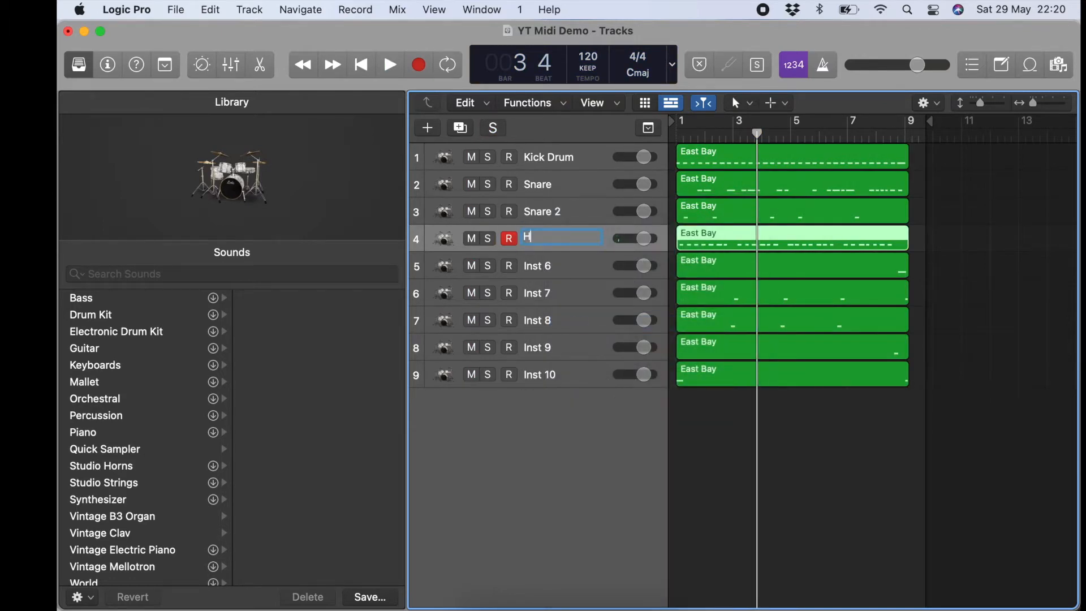
pyautogui.write('i Hats')
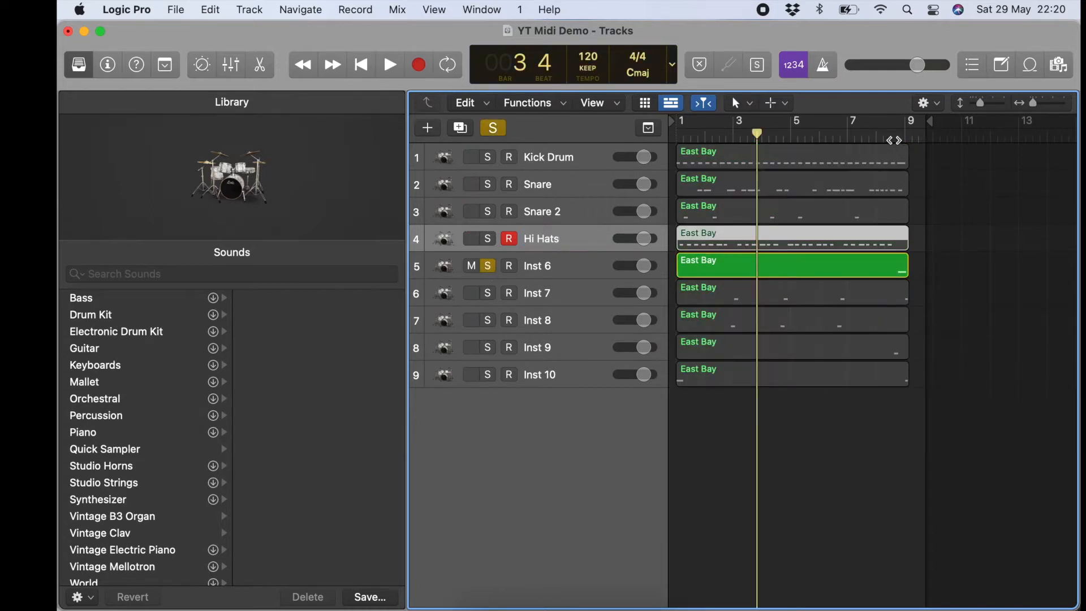
# Step: Audition Inst 6 and Inst 7 and rename them Floor Tom and Hi Hat FT
pyautogui.click(388, 65)
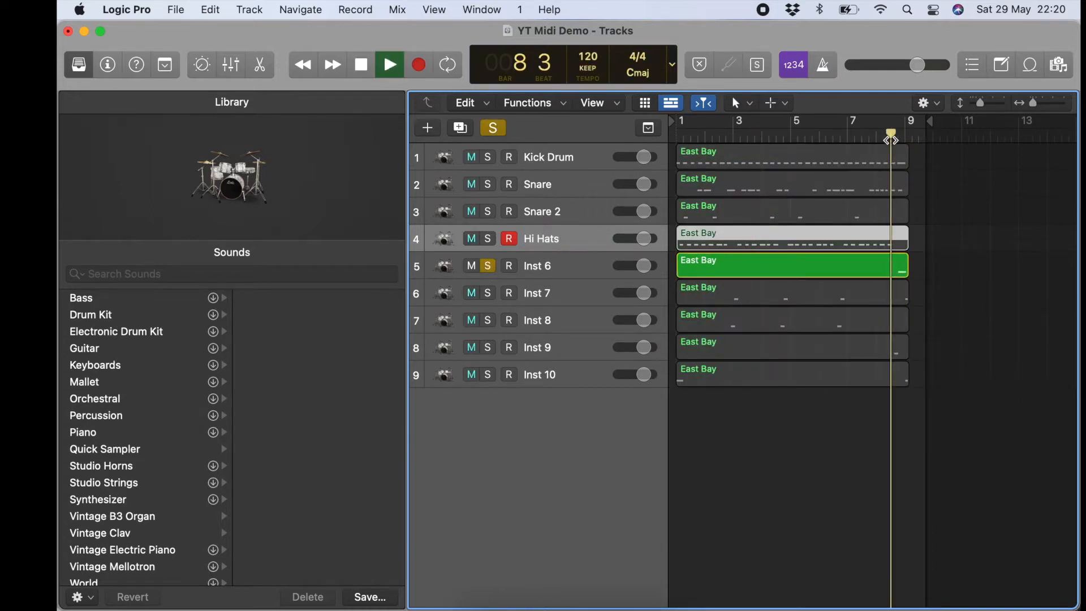
pyautogui.click(360, 65)
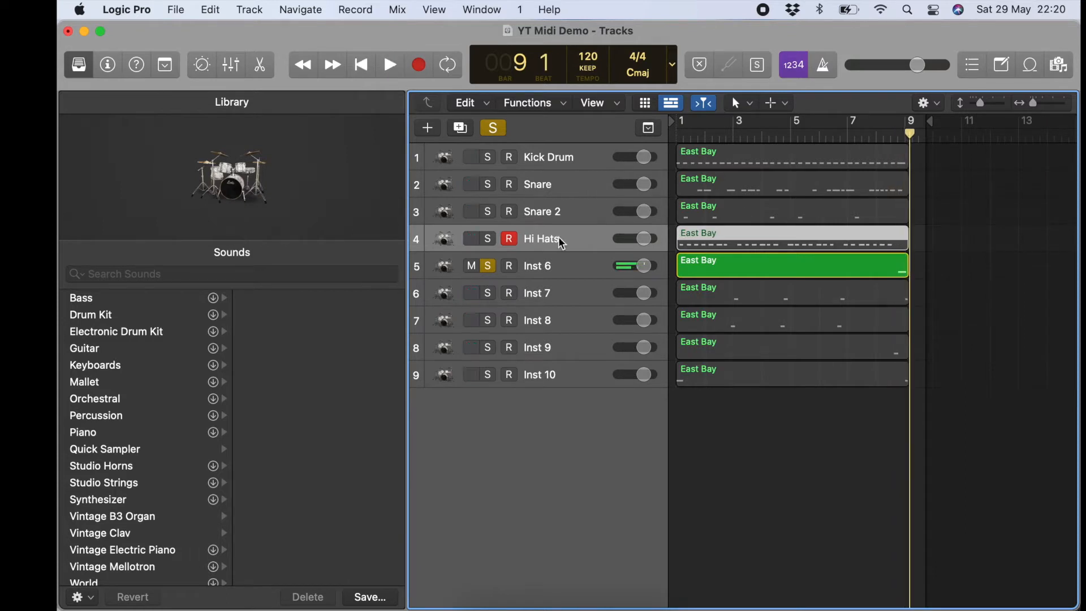
pyautogui.rightClick(537, 265)
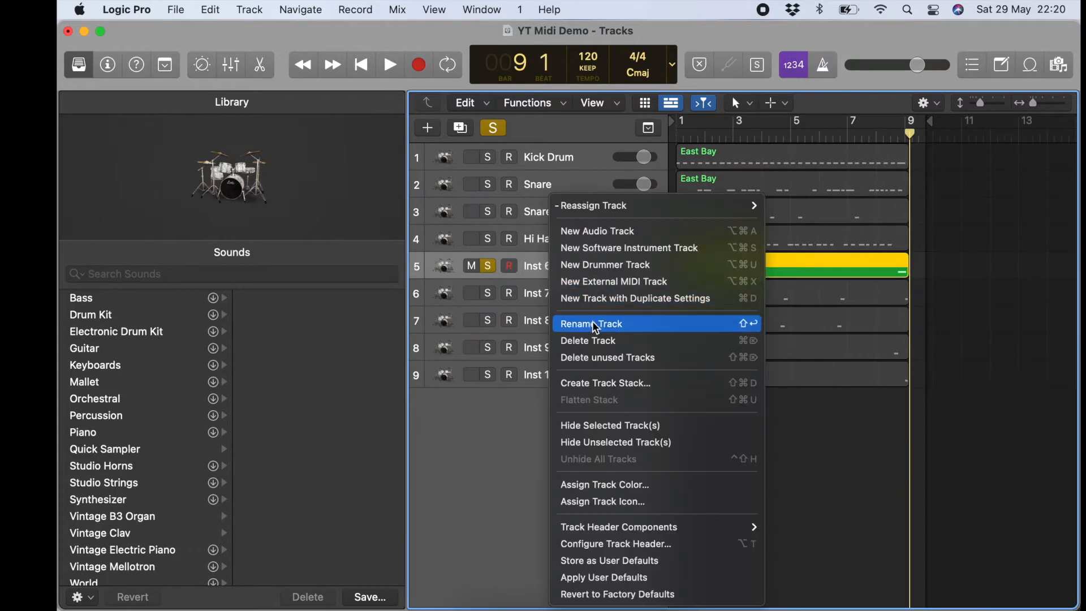
pyautogui.click(590, 324)
pyautogui.write('Floor Tom')
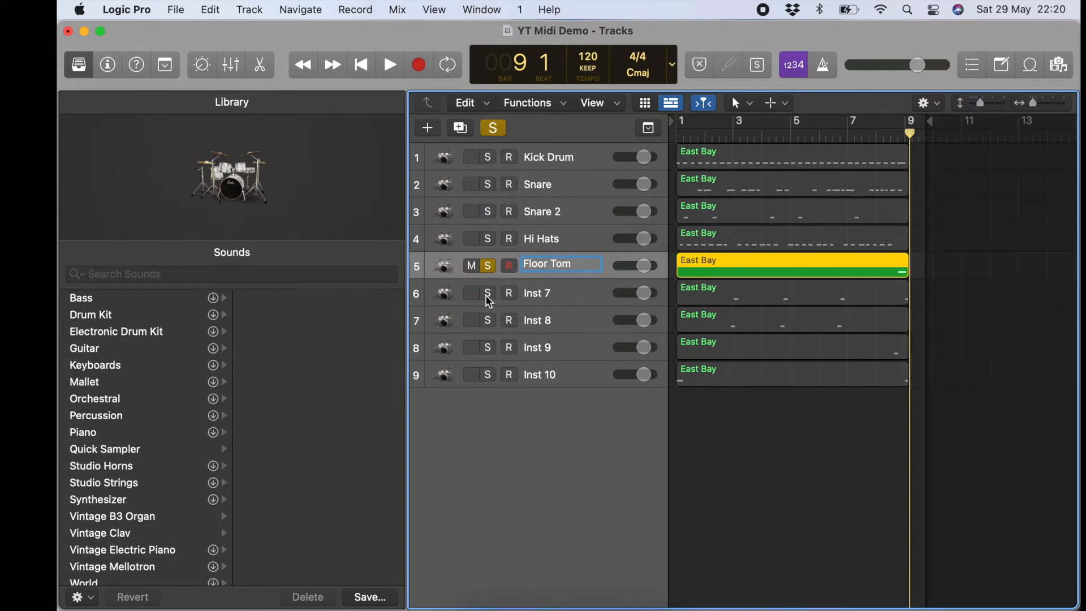
pyautogui.click(487, 293)
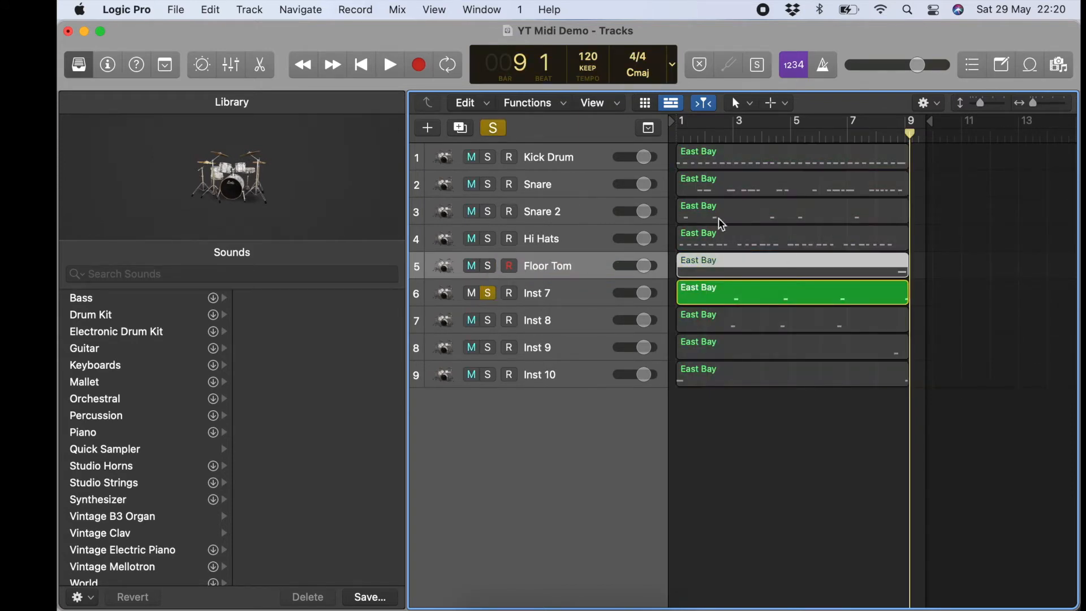
pyautogui.click(389, 64)
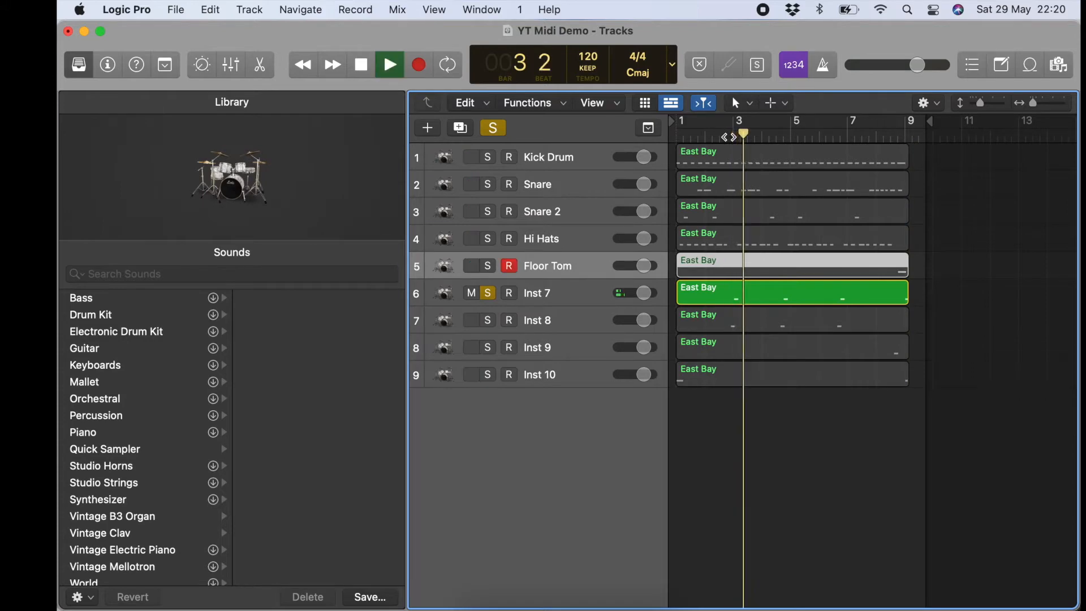
pyautogui.rightClick(537, 293)
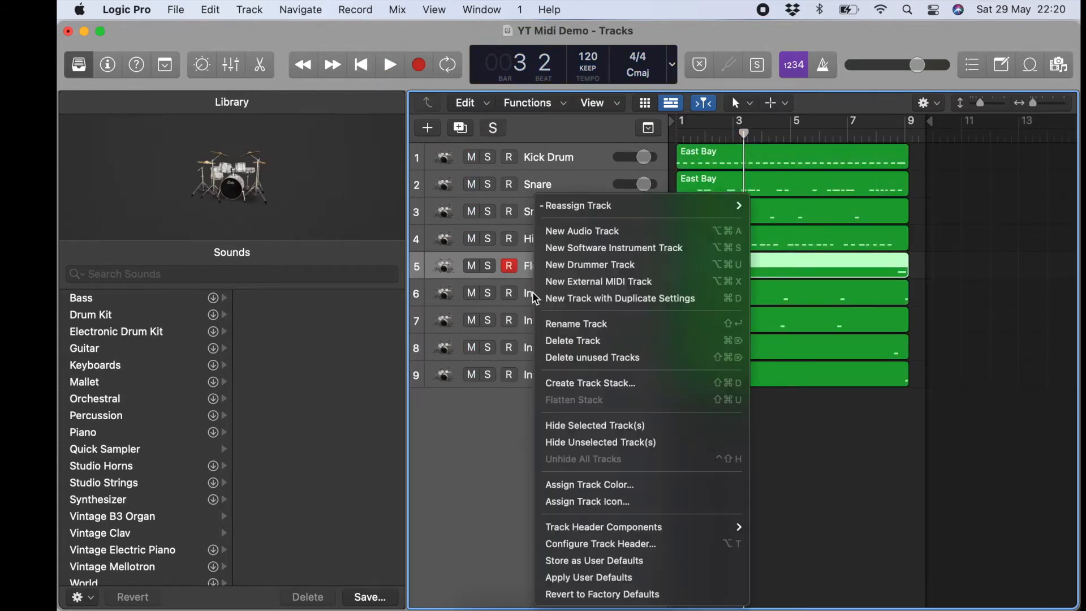
pyautogui.click(576, 324)
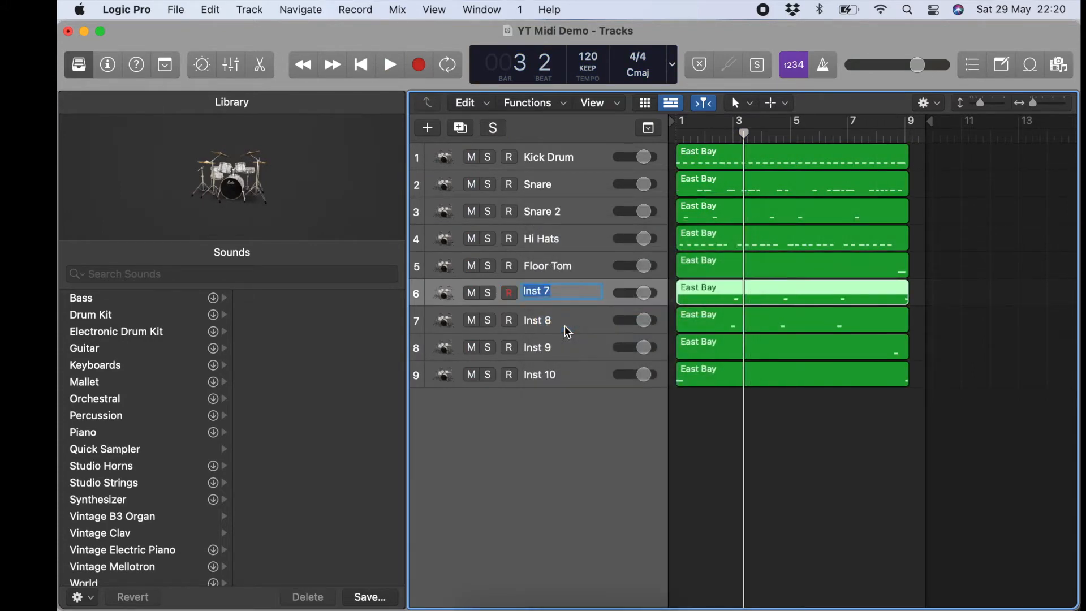
pyautogui.write('Hi Hat FT')
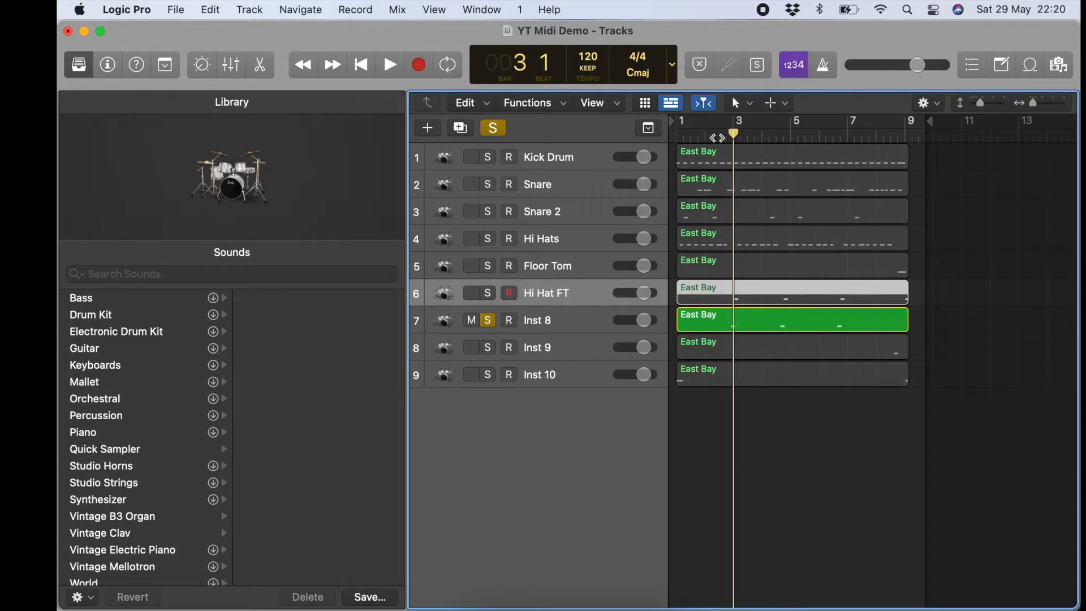
# Step: Name the remaining tracks Open Hats, Rack Tom and Crash, soloing each to check
pyautogui.click(389, 64)
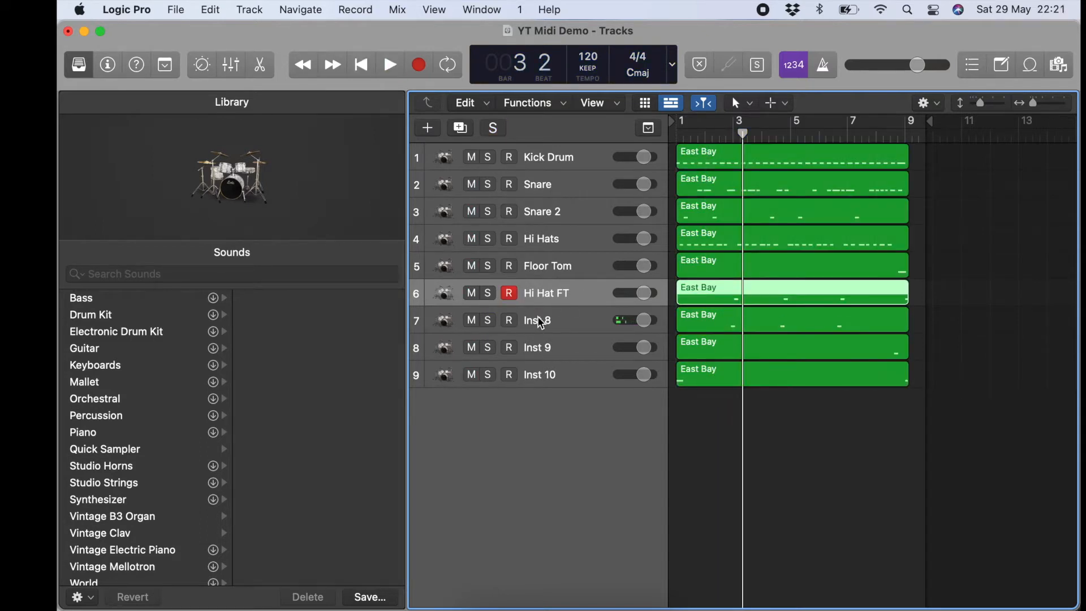
pyautogui.rightClick(539, 320)
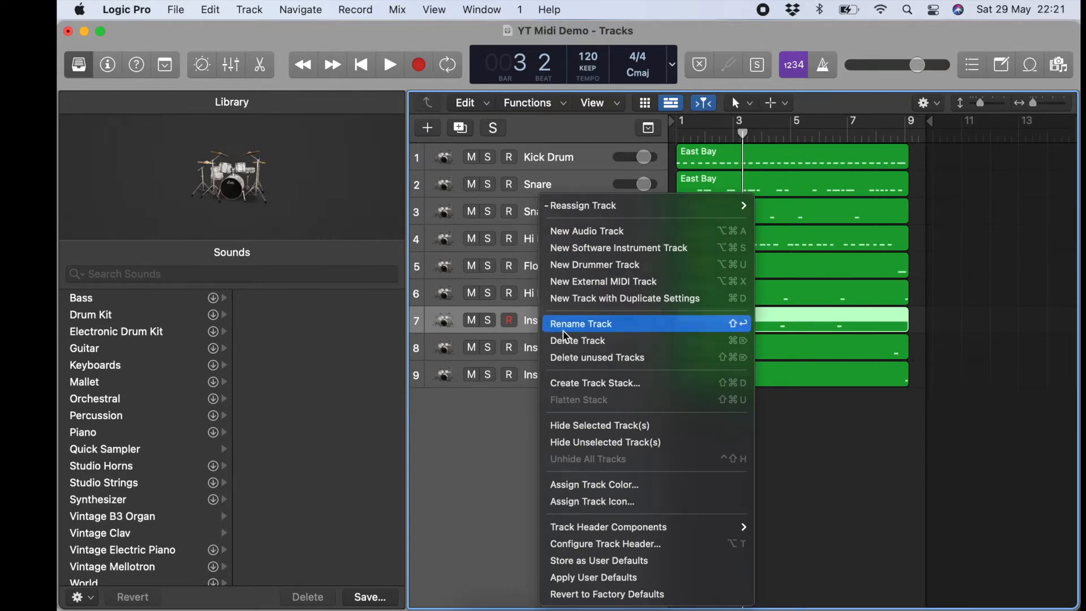
pyautogui.click(580, 324)
pyautogui.write('Open Hats')
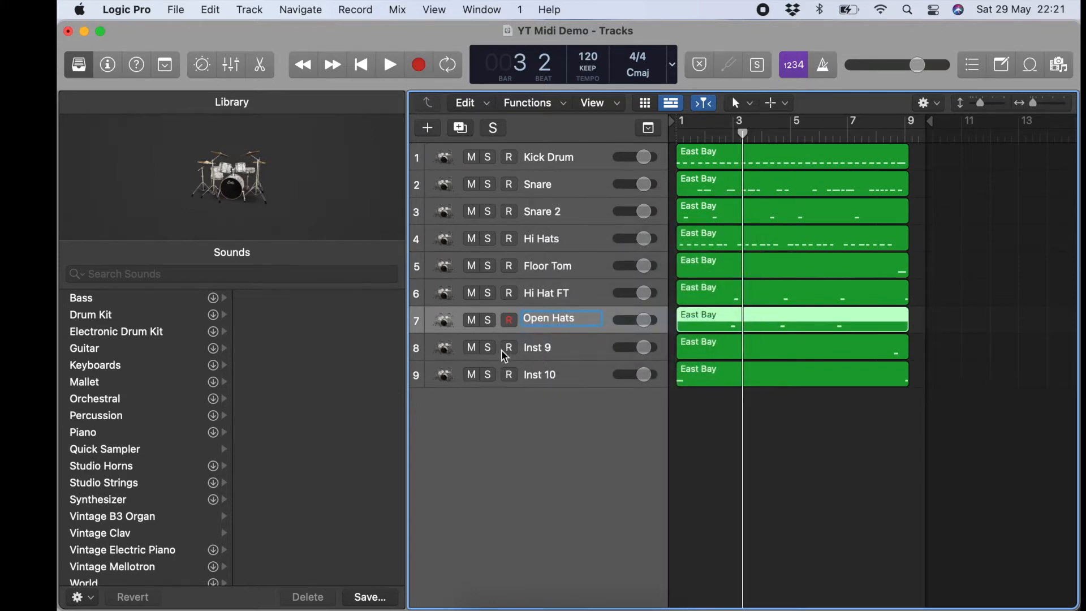
pyautogui.click(488, 347)
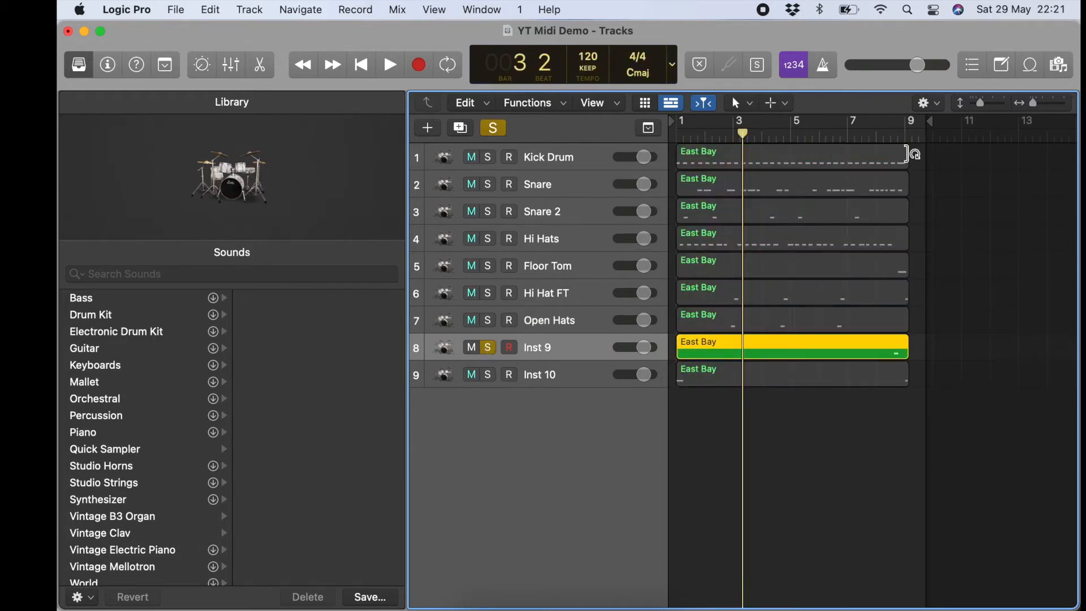
pyautogui.click(390, 64)
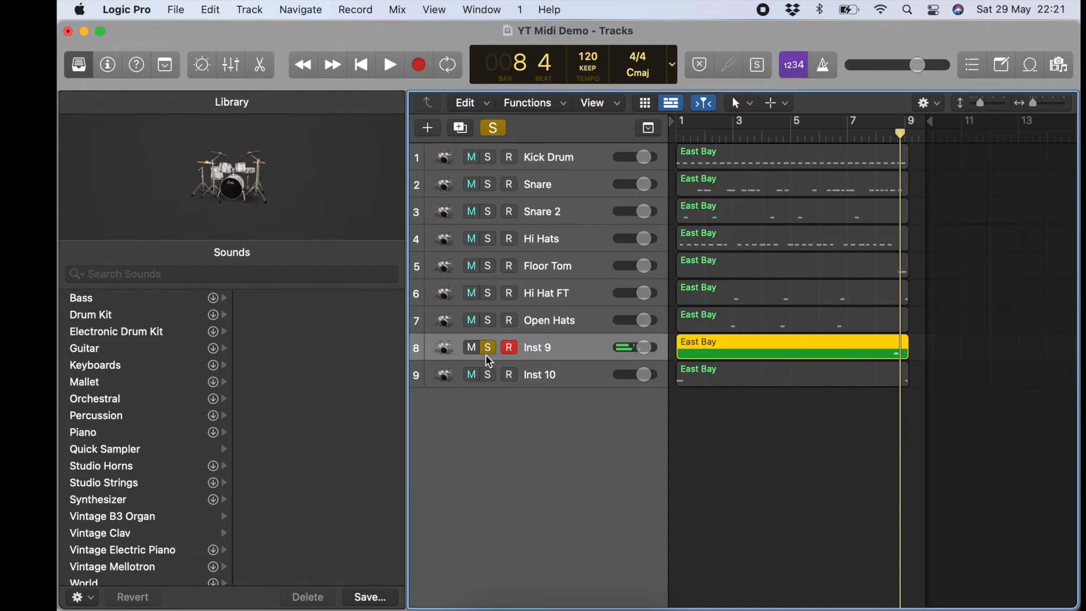
pyautogui.rightClick(537, 347)
pyautogui.write('Rack')
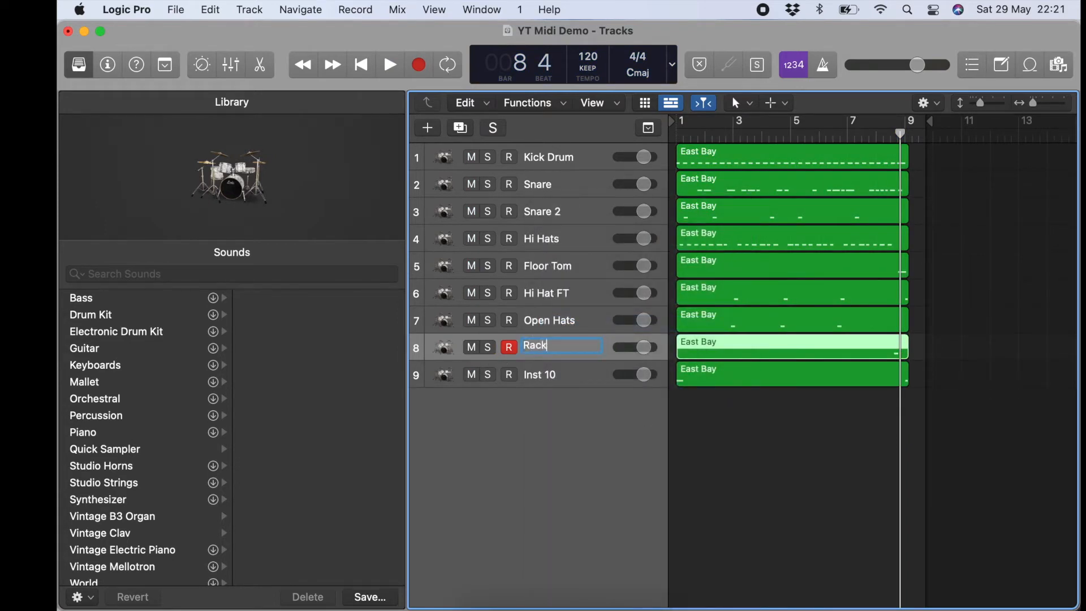
pyautogui.write('Tom')
pyautogui.click(563, 374)
pyautogui.write('Crash')
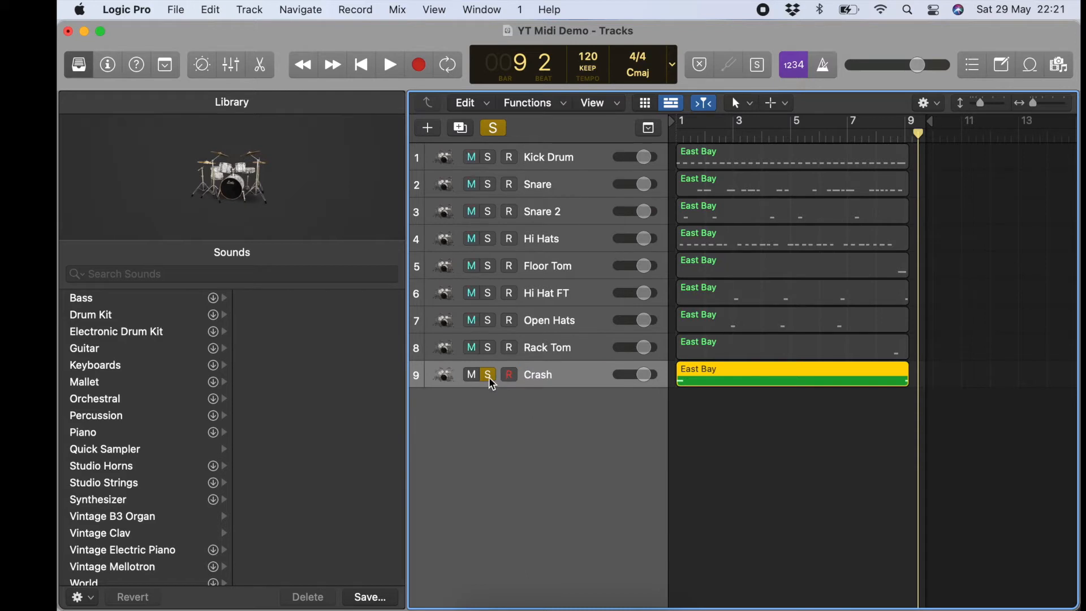
pyautogui.click(488, 374)
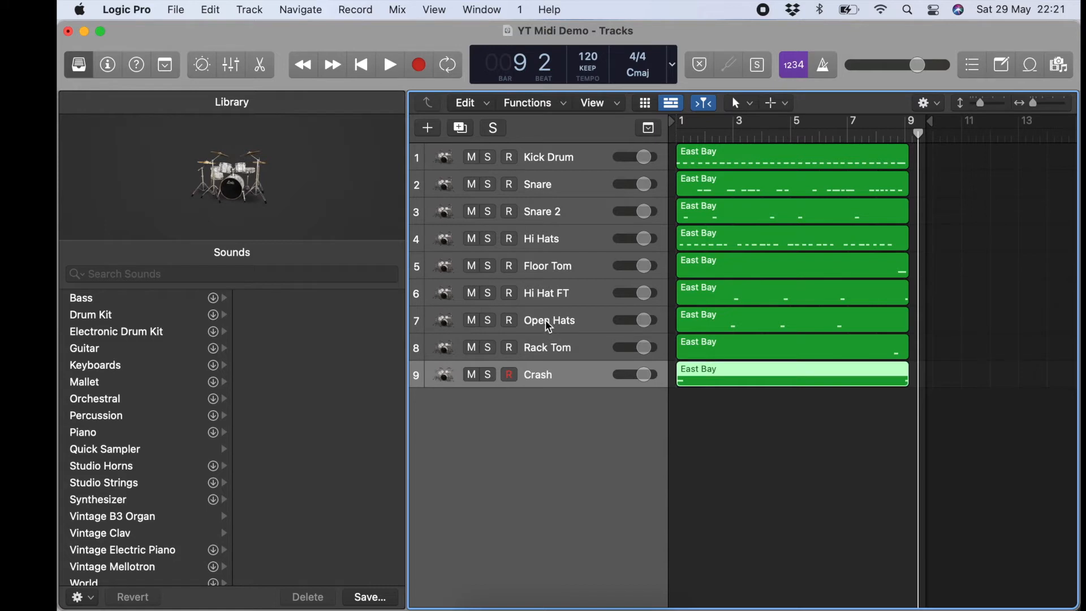
pyautogui.moveTo(549, 299)
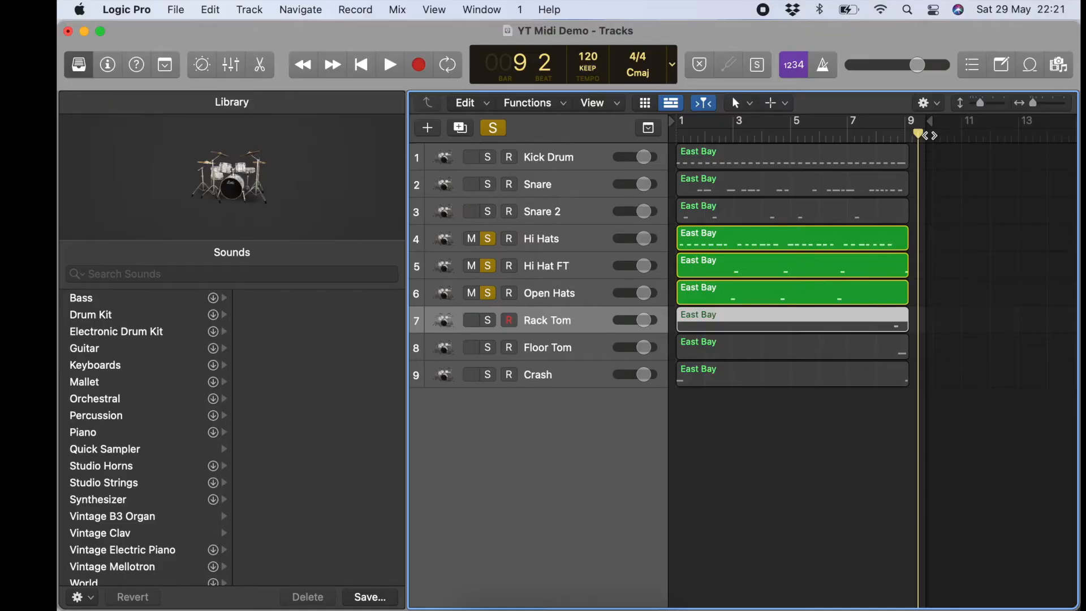
# Step: Audition the hi-hat parts from near bar 2, before and after merging into Hi Hats
pyautogui.click(720, 134)
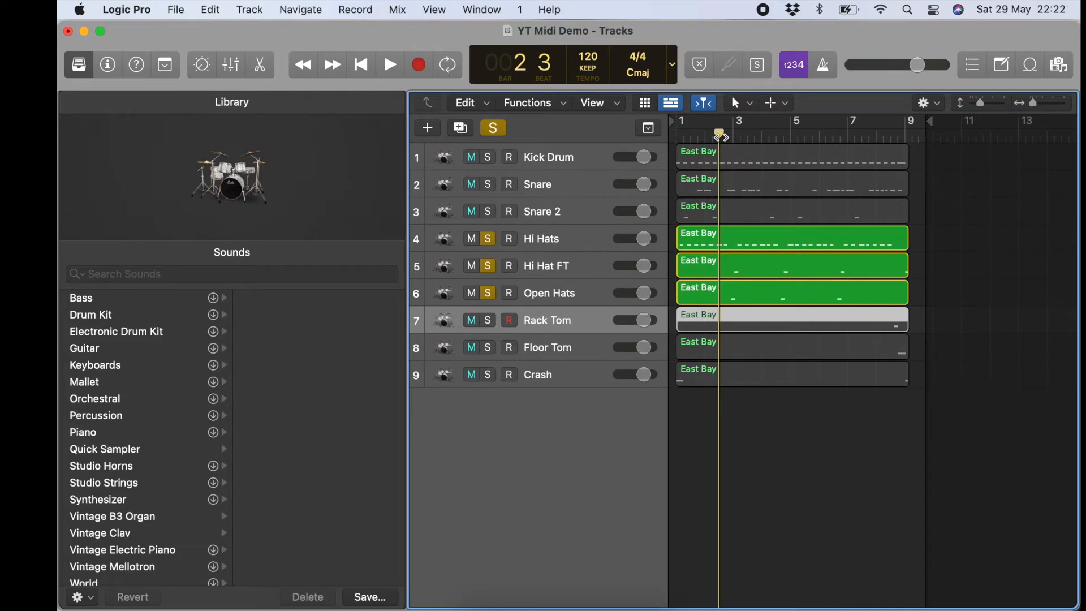
pyautogui.click(389, 65)
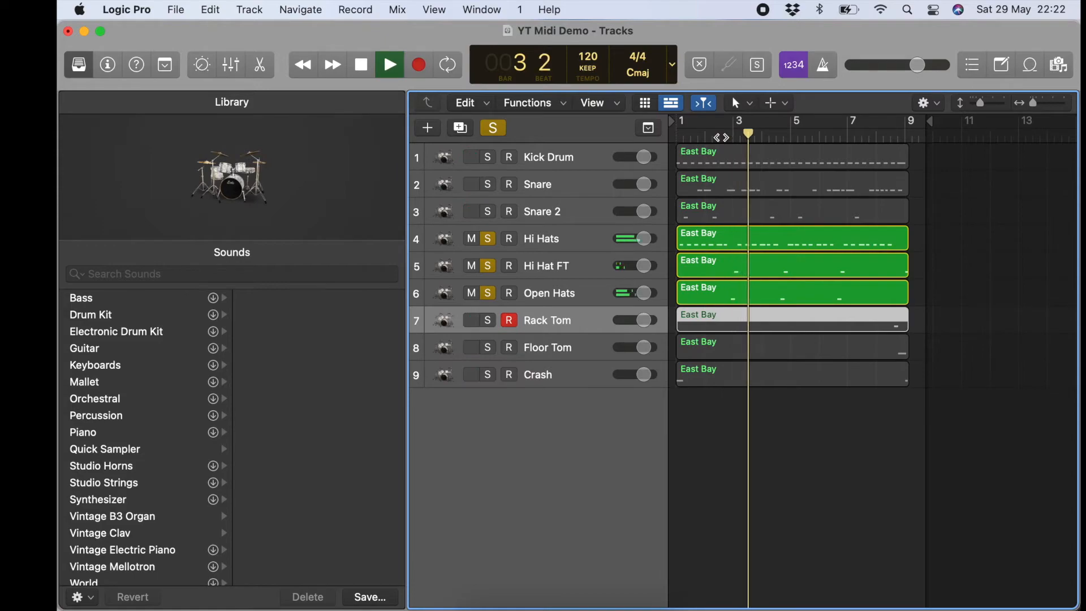
pyautogui.click(389, 65)
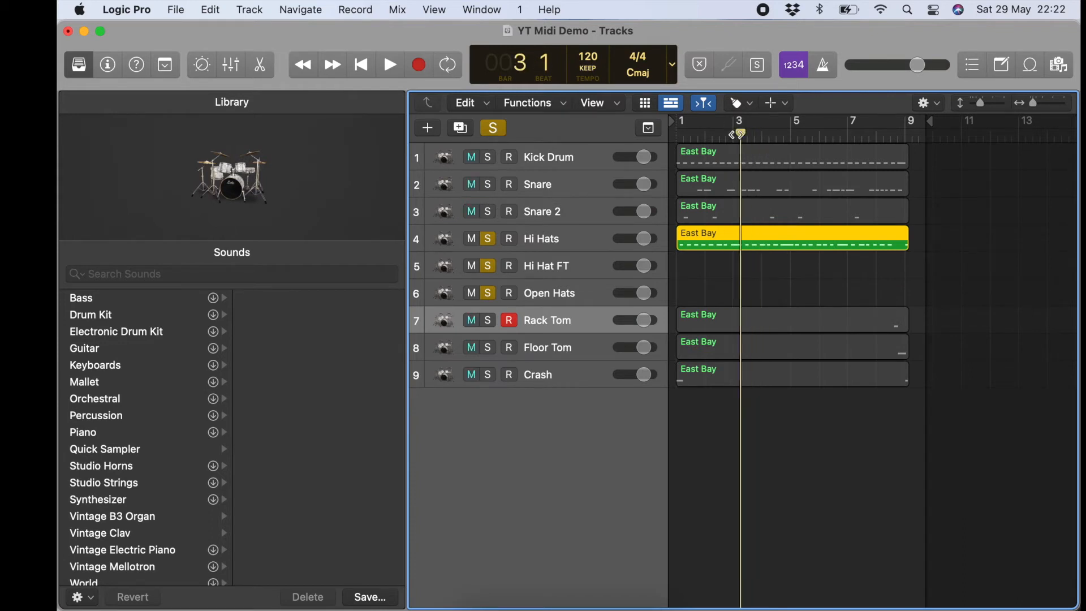
pyautogui.click(389, 65)
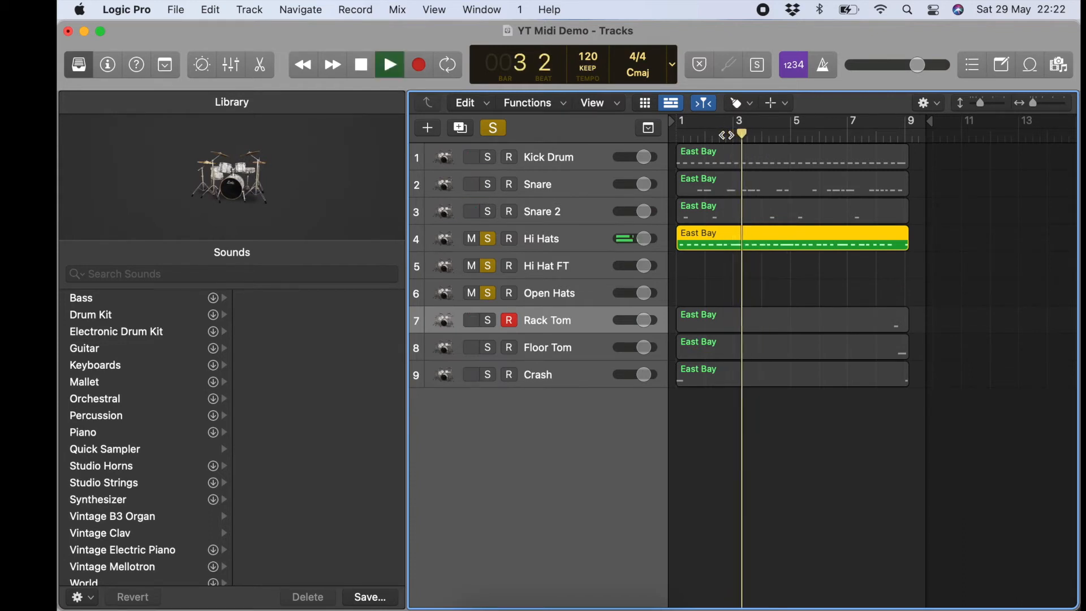
pyautogui.click(360, 64)
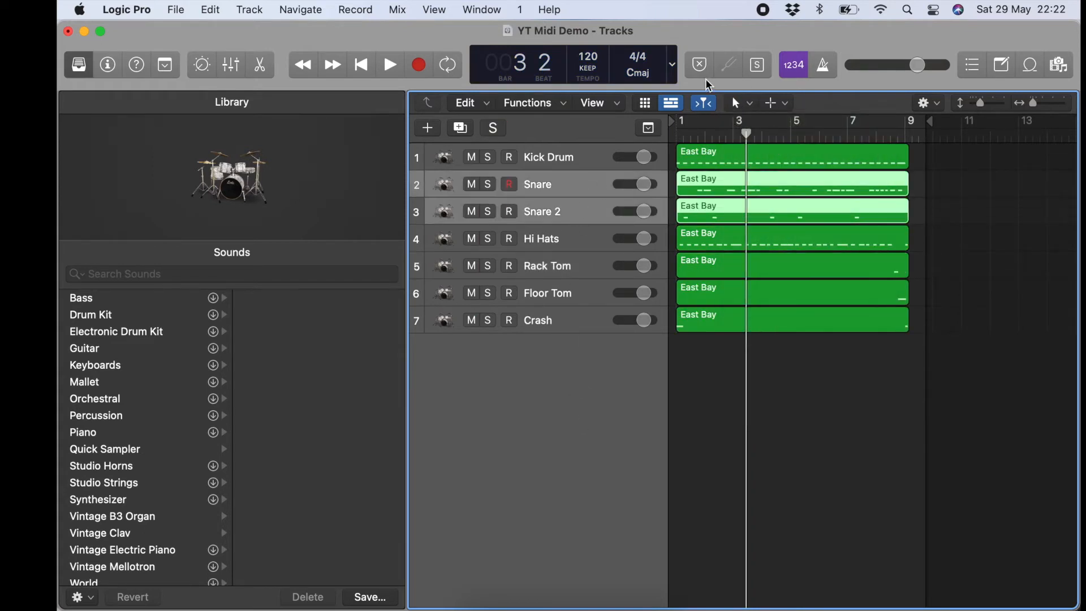
# Step: Merge the Snare 2 notes into Snare and hide the sound library
pyautogui.click(736, 102)
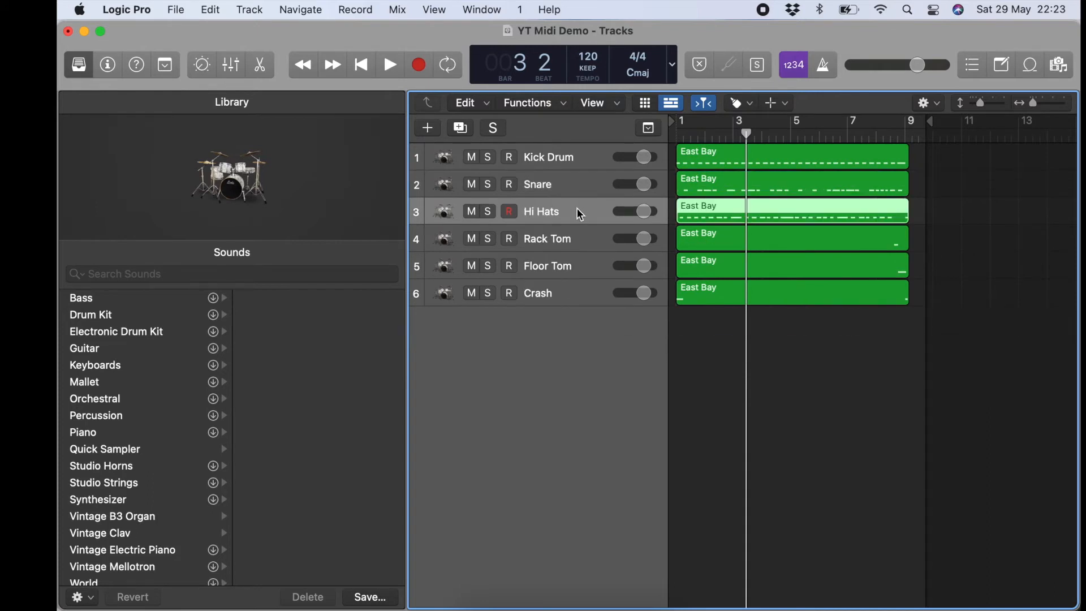
pyautogui.click(389, 65)
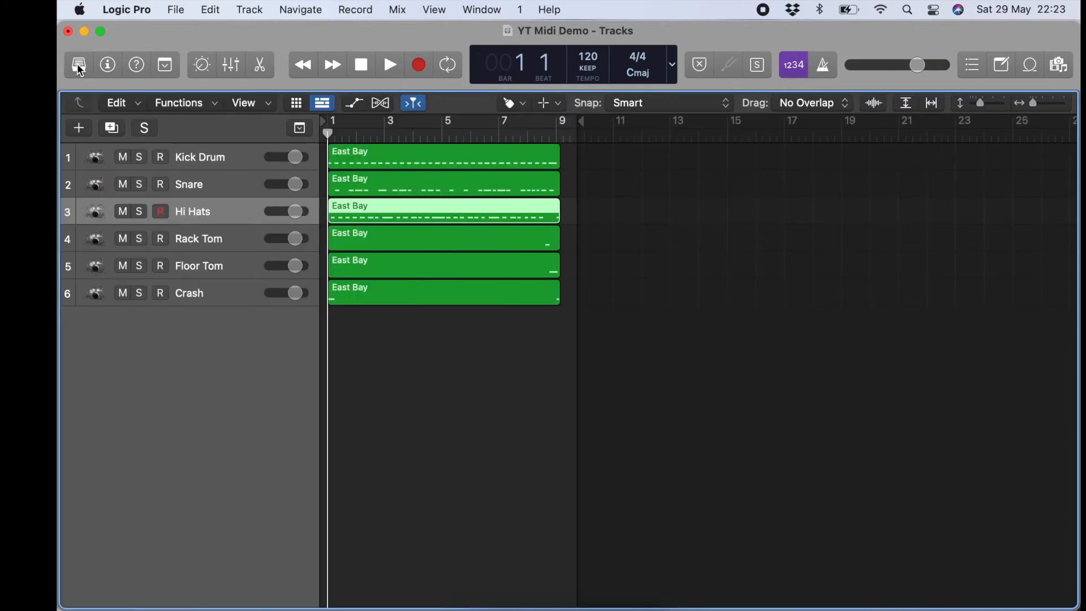
pyautogui.moveTo(205, 233)
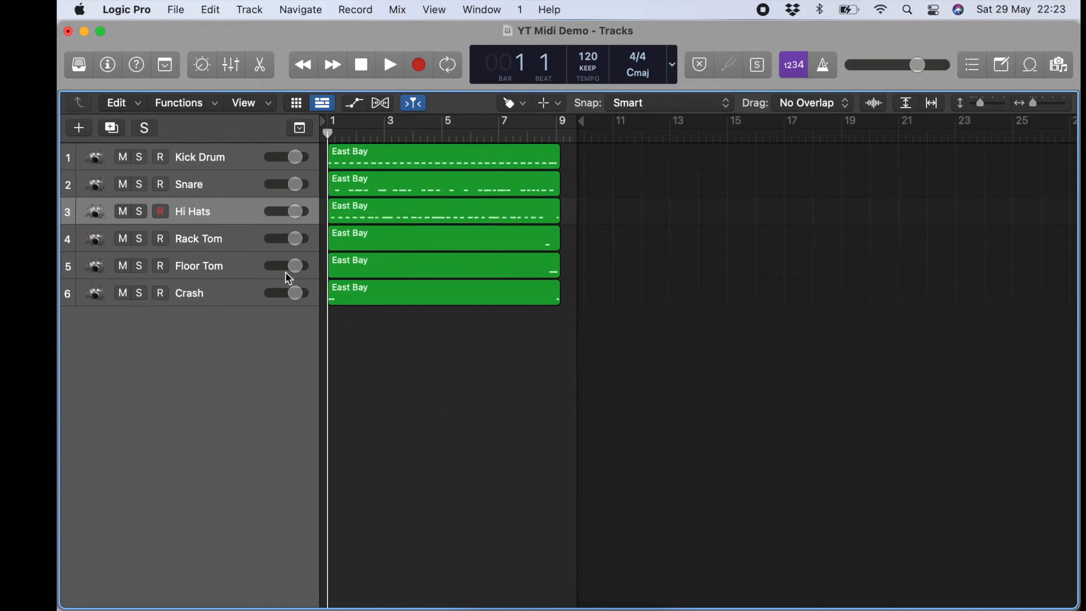
# Step: Solo the Kick Drum track, muting the other five drum tracks
pyautogui.click(140, 157)
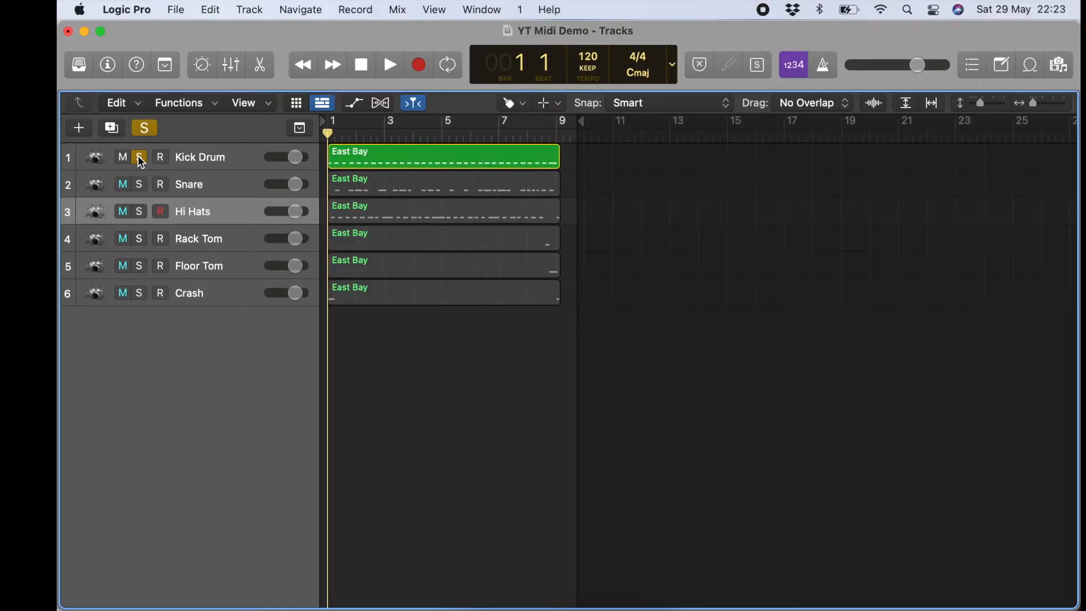
# Step: Bounce the soloed kick to 'YT Midi Demo Kick' MP3 on the Desktop, keeping the existing file
pyautogui.click(176, 10)
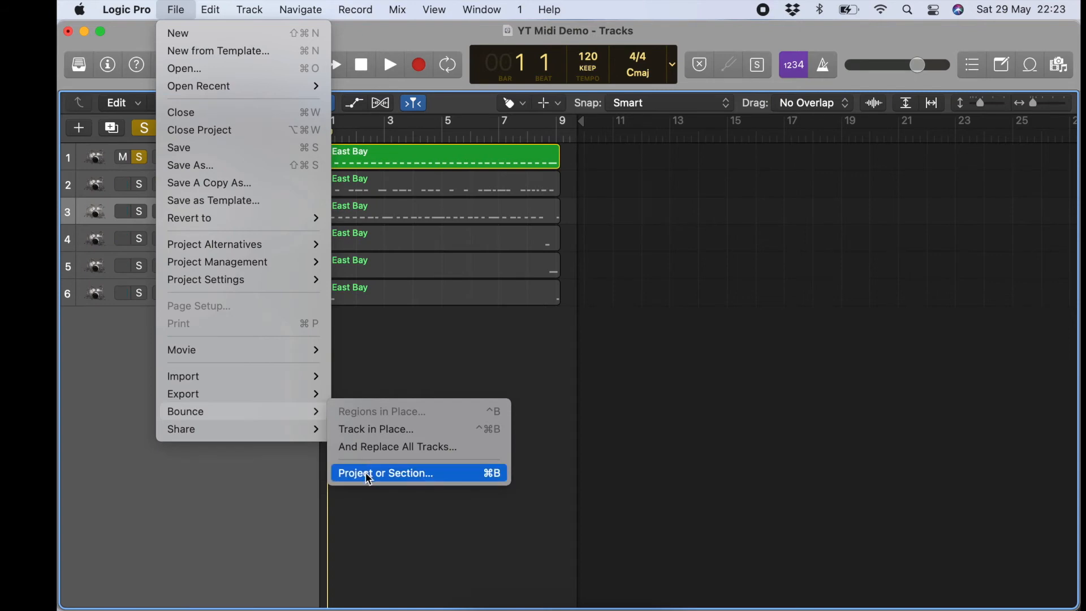
pyautogui.click(385, 473)
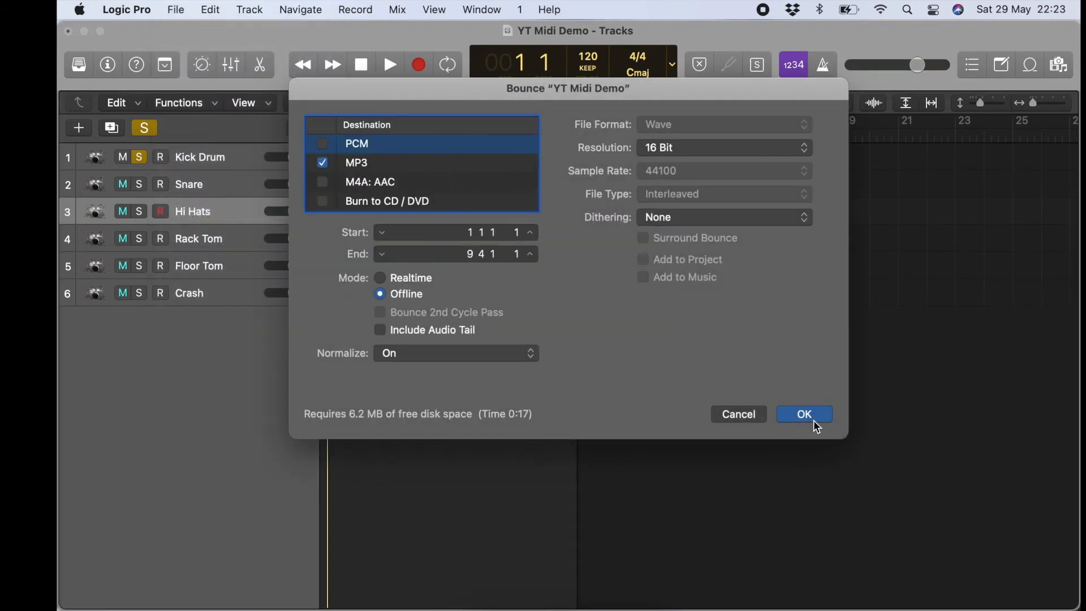
pyautogui.click(804, 413)
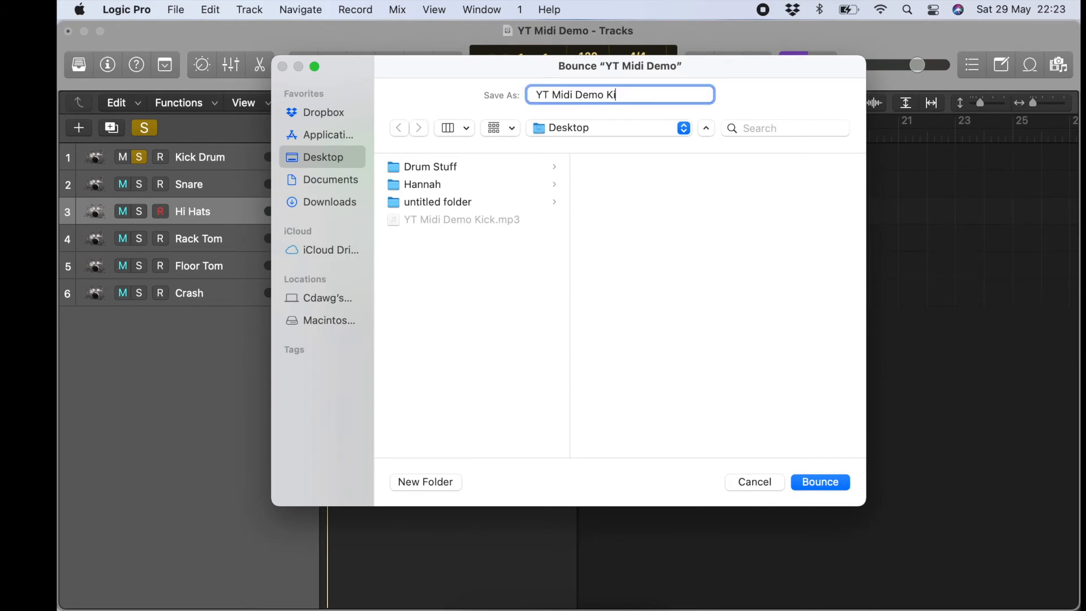
pyautogui.click(820, 481)
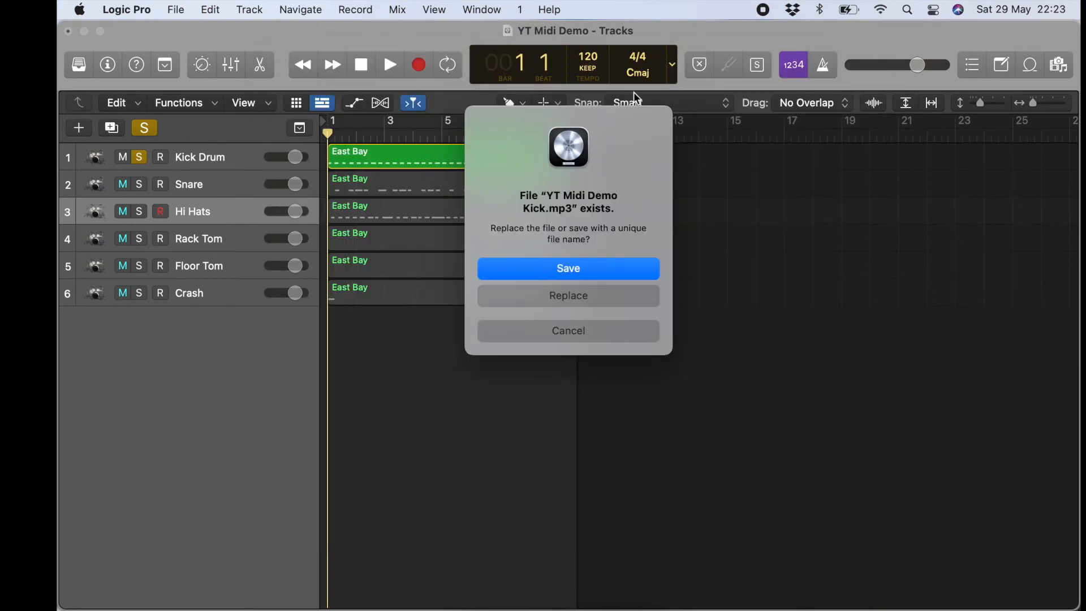
pyautogui.click(568, 296)
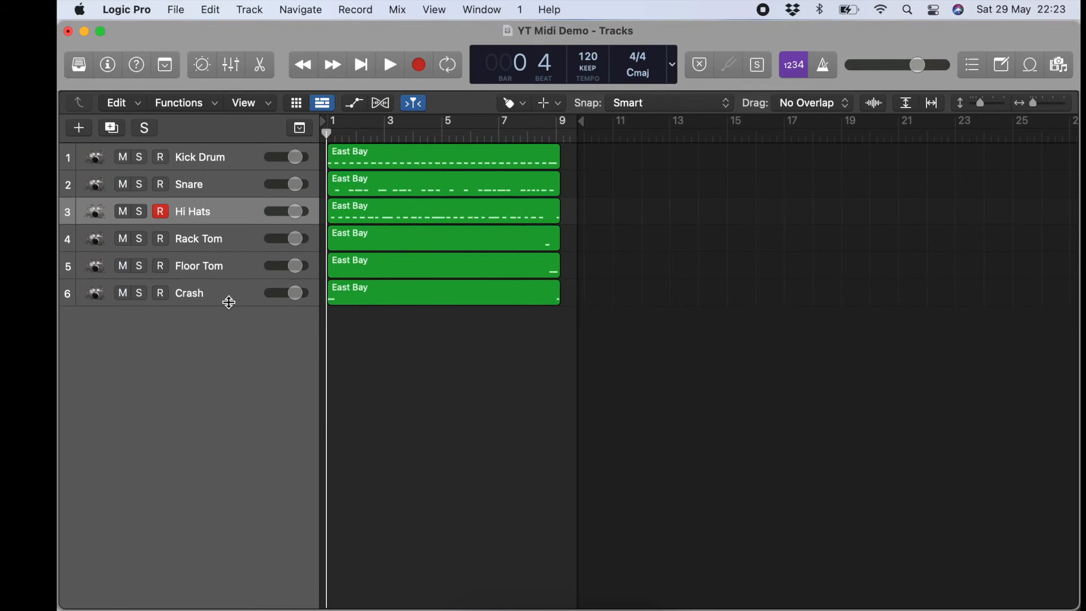
# Step: Import YT Midi Demo Kick.mp3 onto a new Audio 1 track, then solo and play it
pyautogui.click(249, 9)
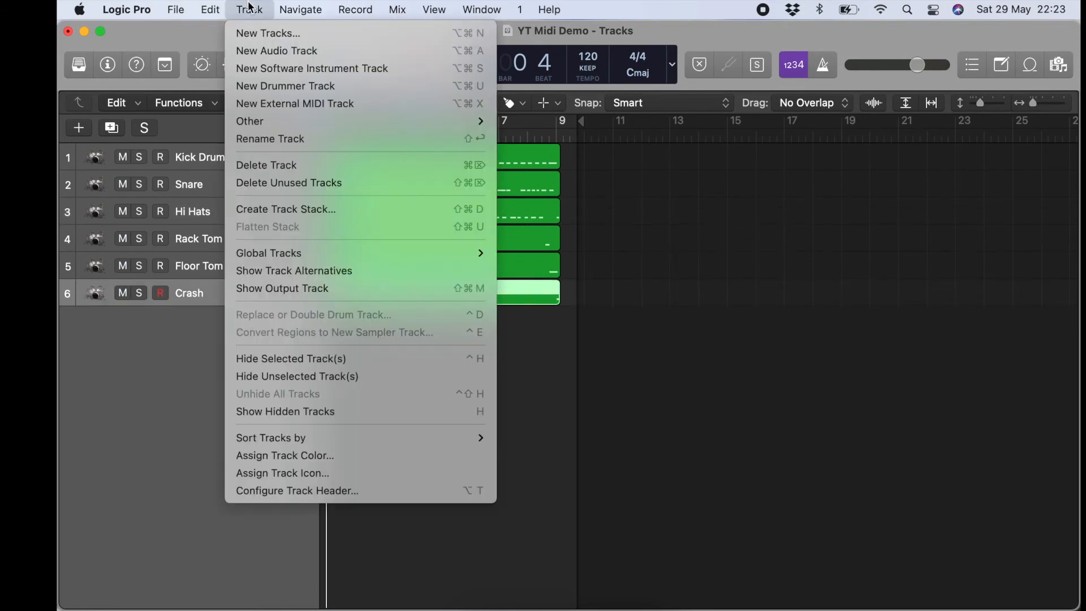
pyautogui.click(277, 51)
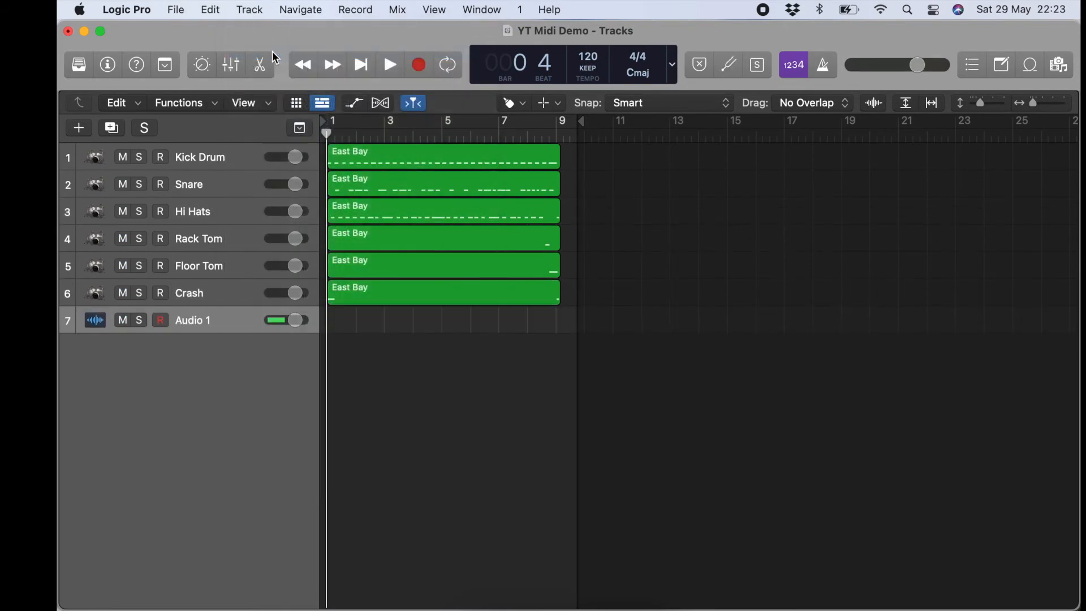
pyautogui.click(175, 10)
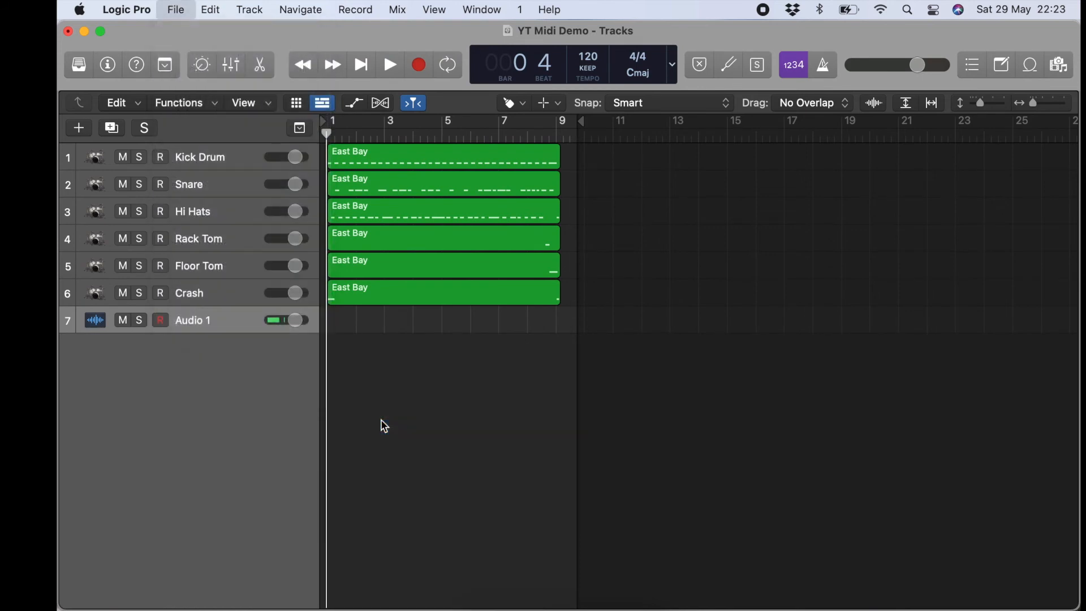
pyautogui.click(176, 9)
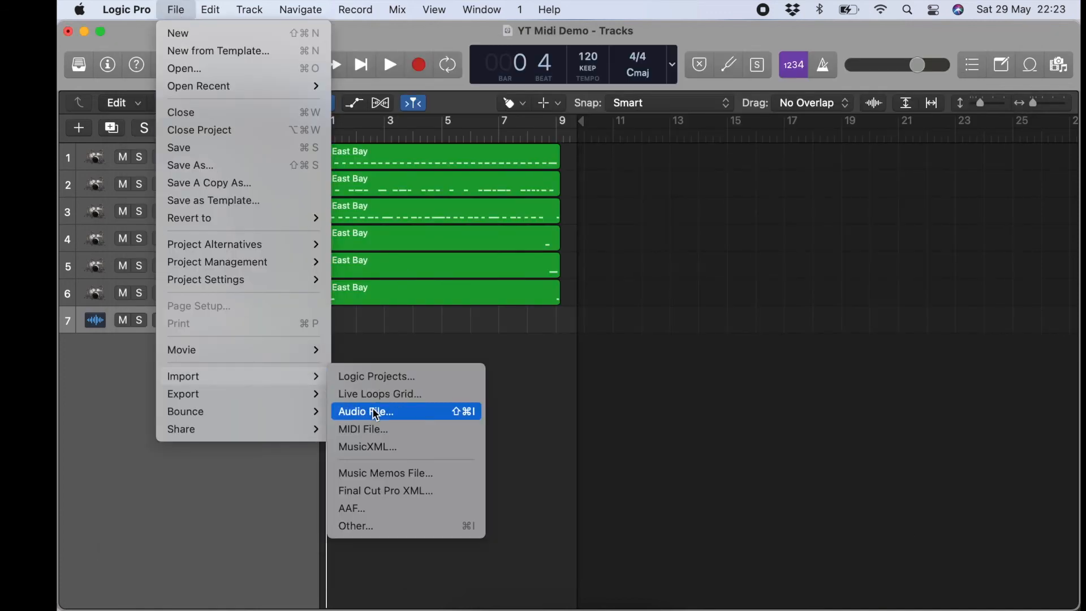
pyautogui.click(366, 411)
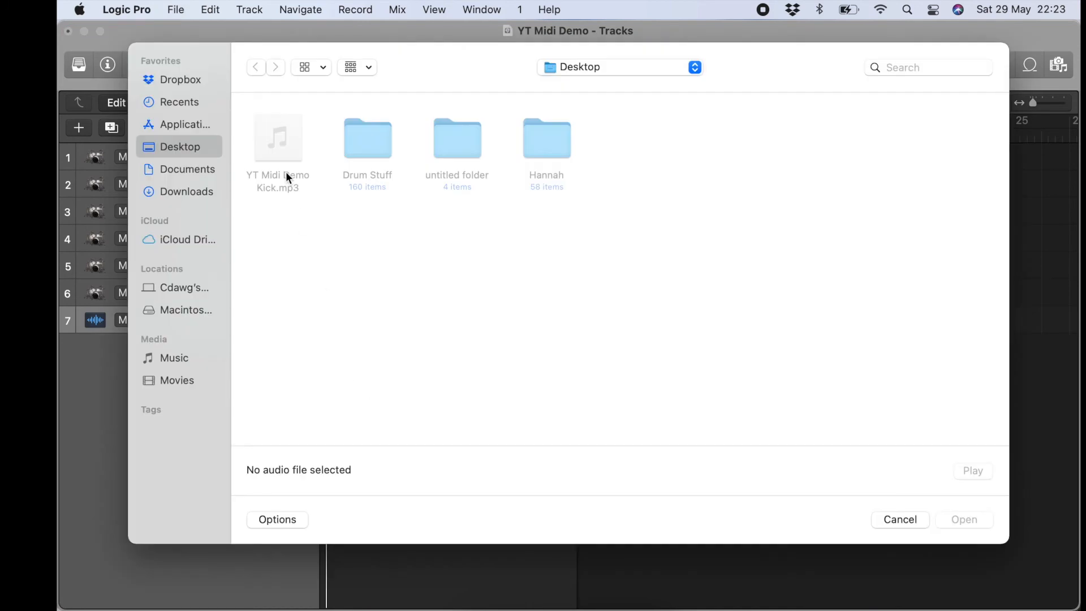
pyautogui.click(278, 136)
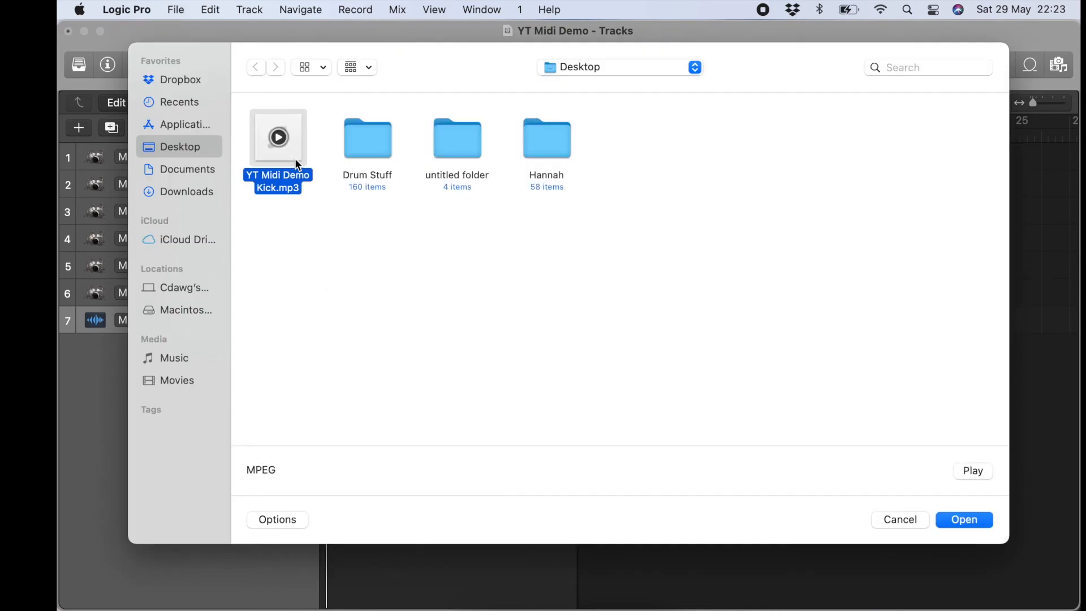
pyautogui.click(964, 520)
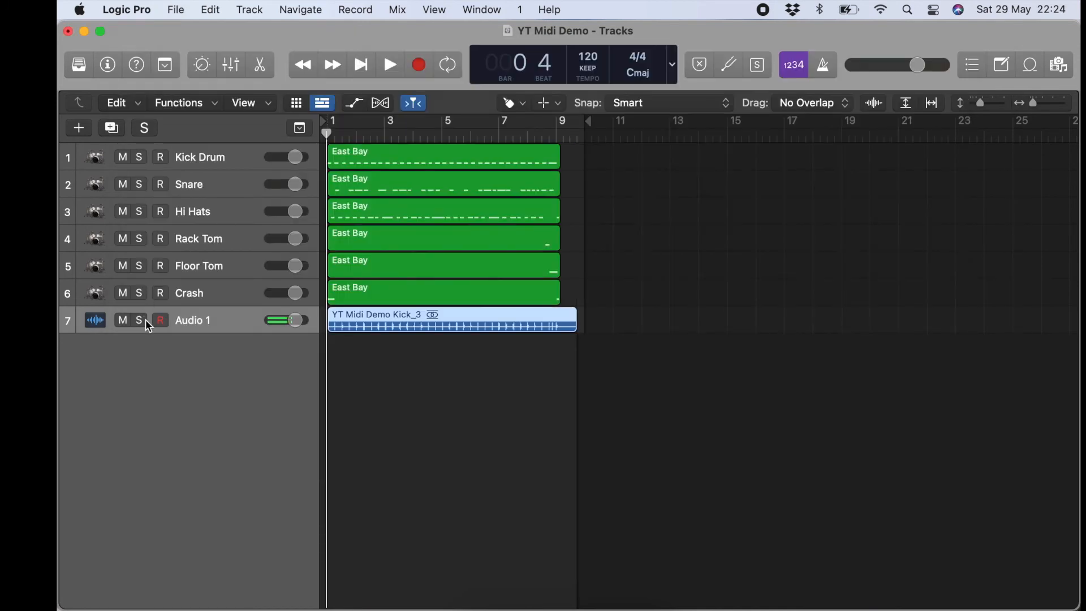
pyautogui.click(139, 319)
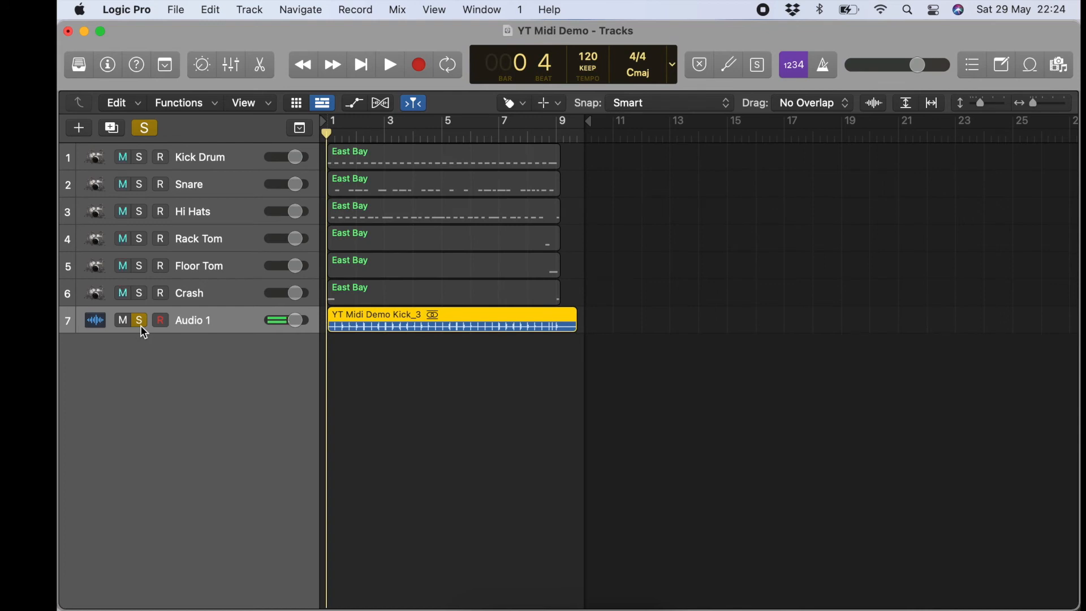
pyautogui.click(389, 65)
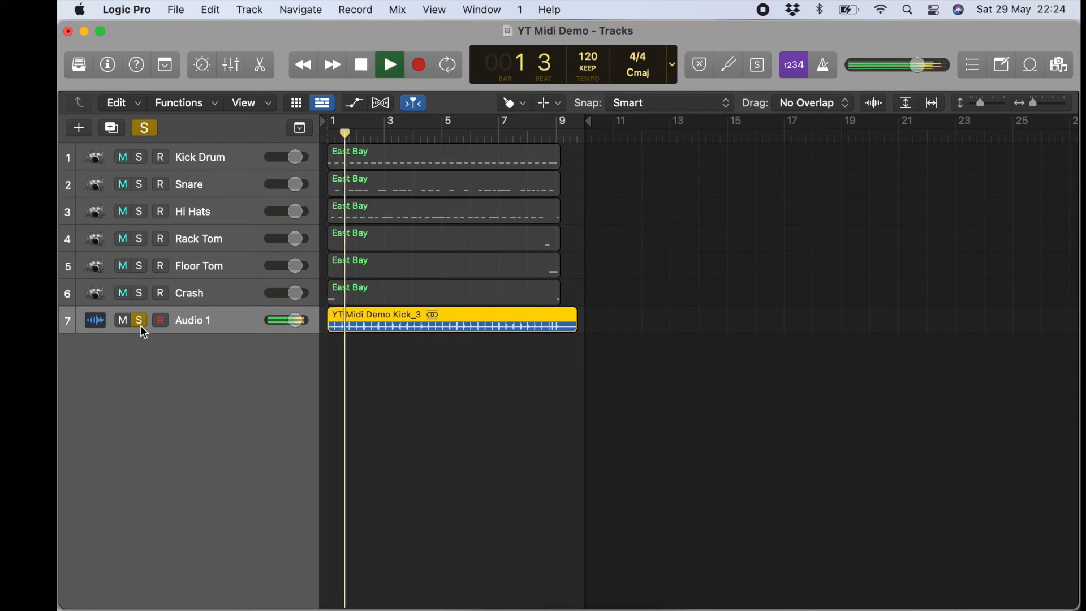